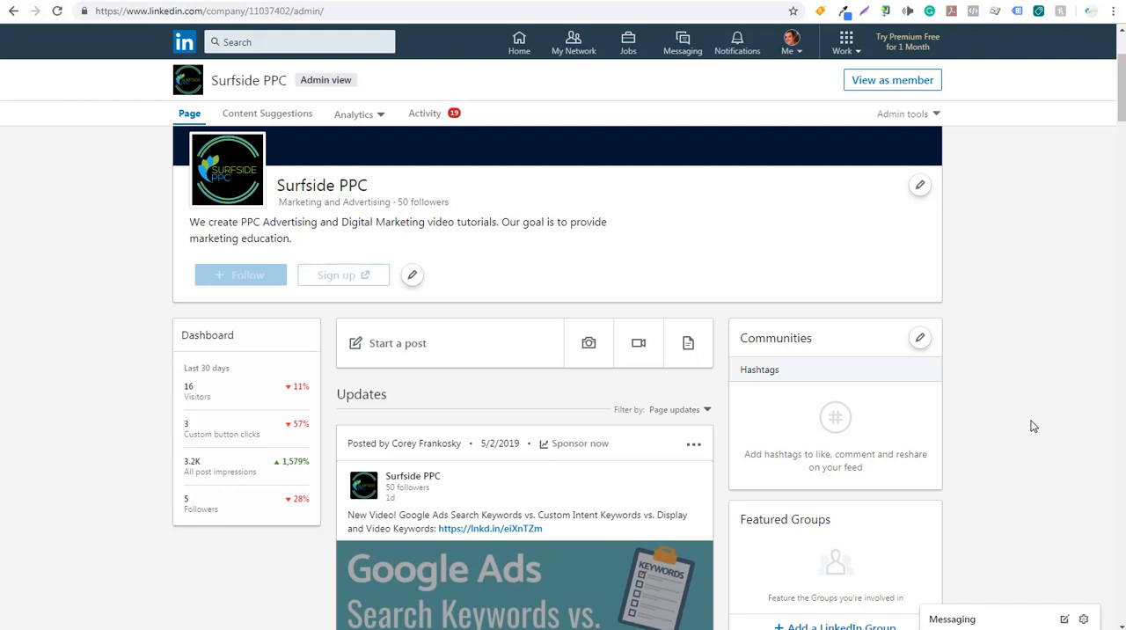
mouse_move(308, 130)
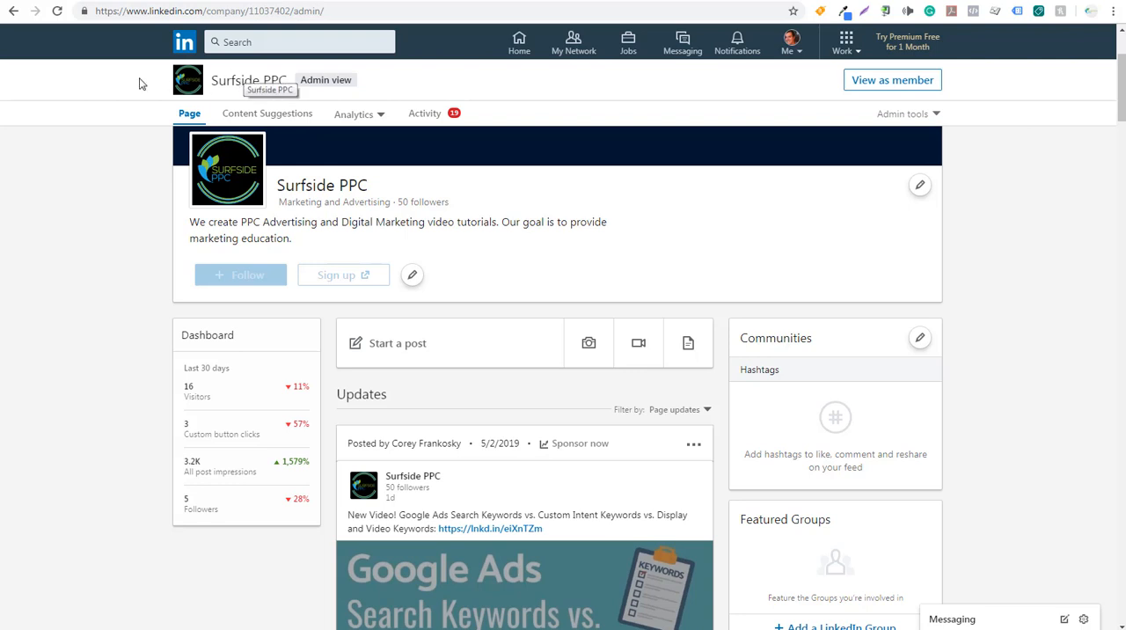
mouse_move(104, 178)
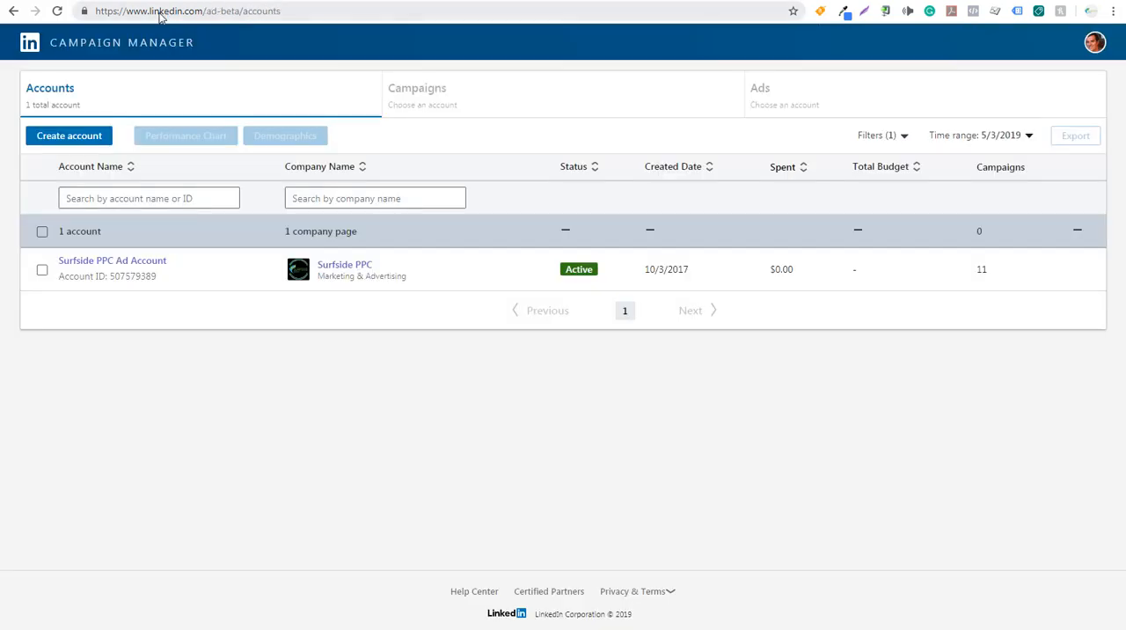
click(185, 10)
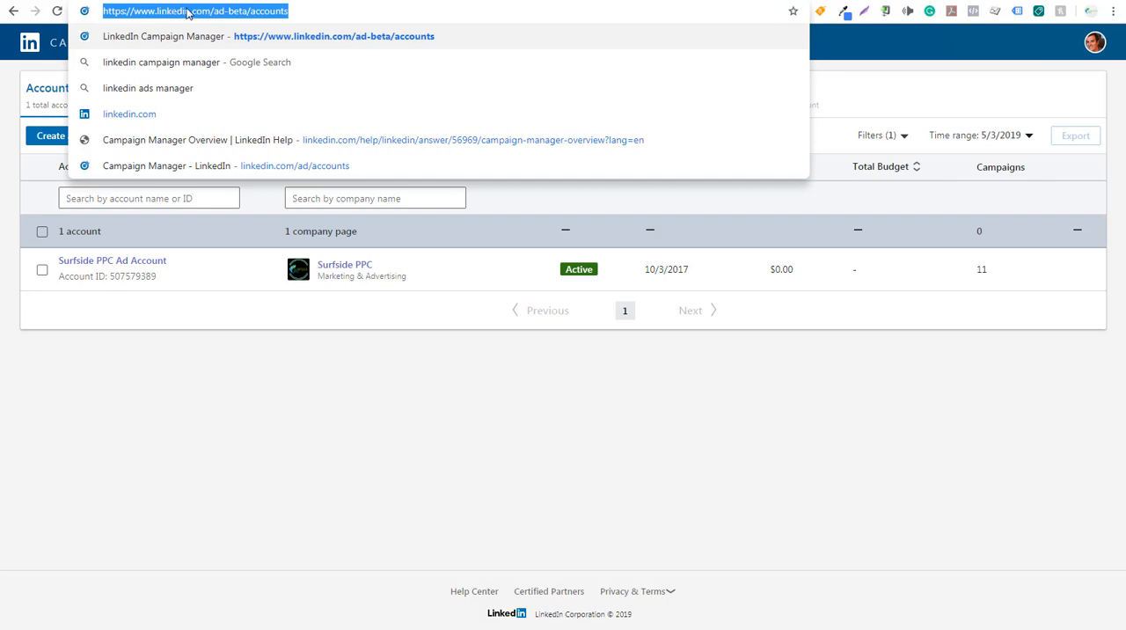
mouse_move(243, 21)
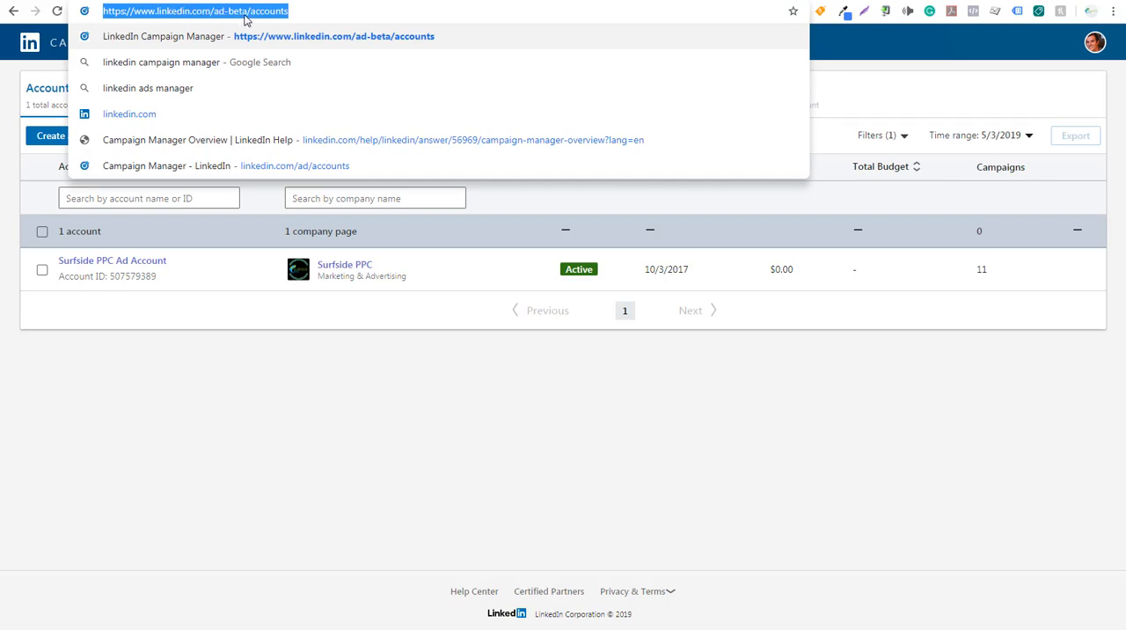
text(linkedin.com/ads/create)
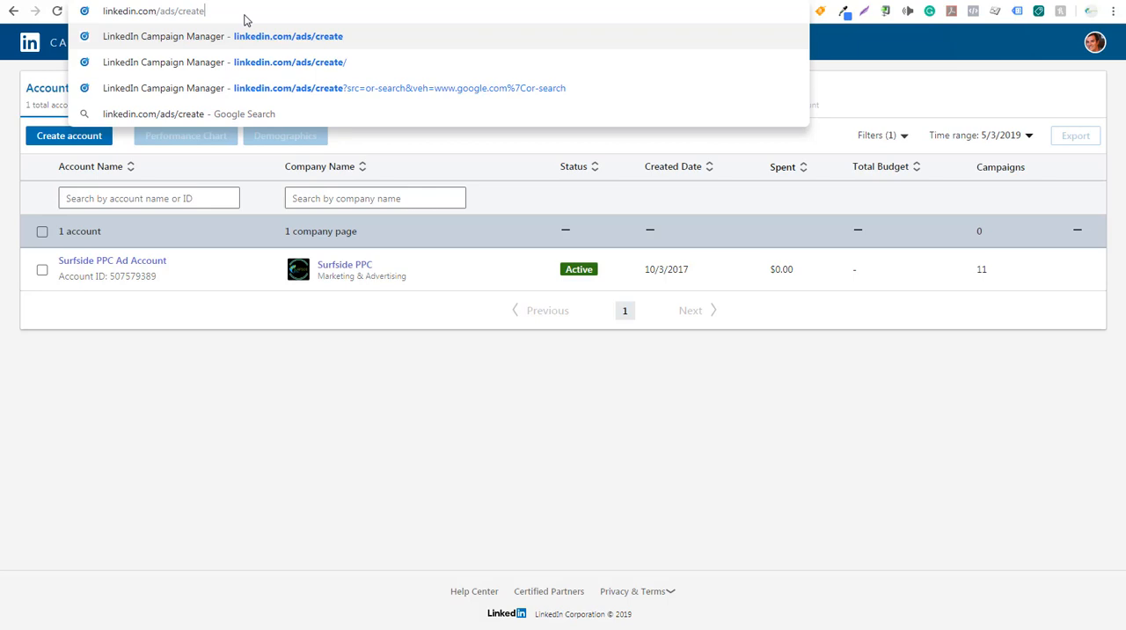
mouse_move(255, 16)
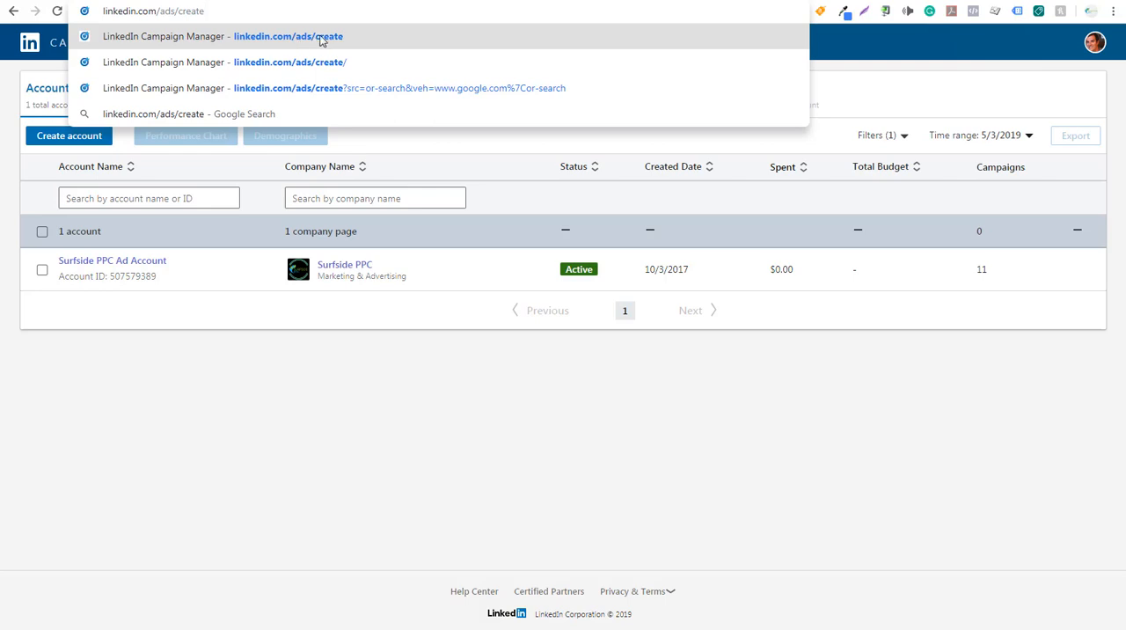
click(288, 35)
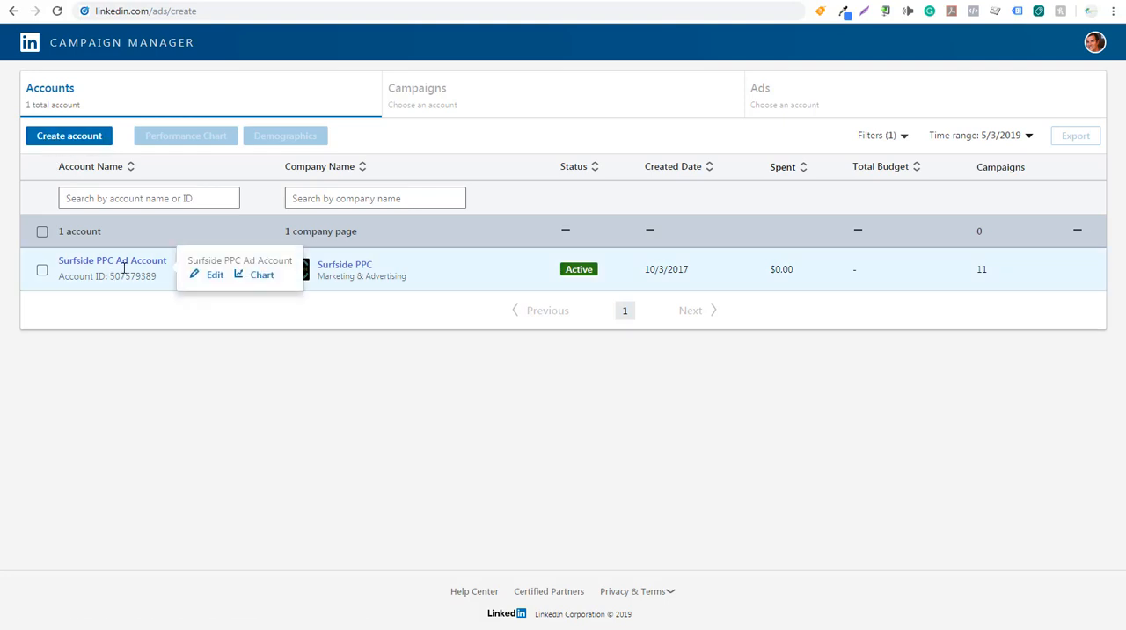
mouse_move(112, 260)
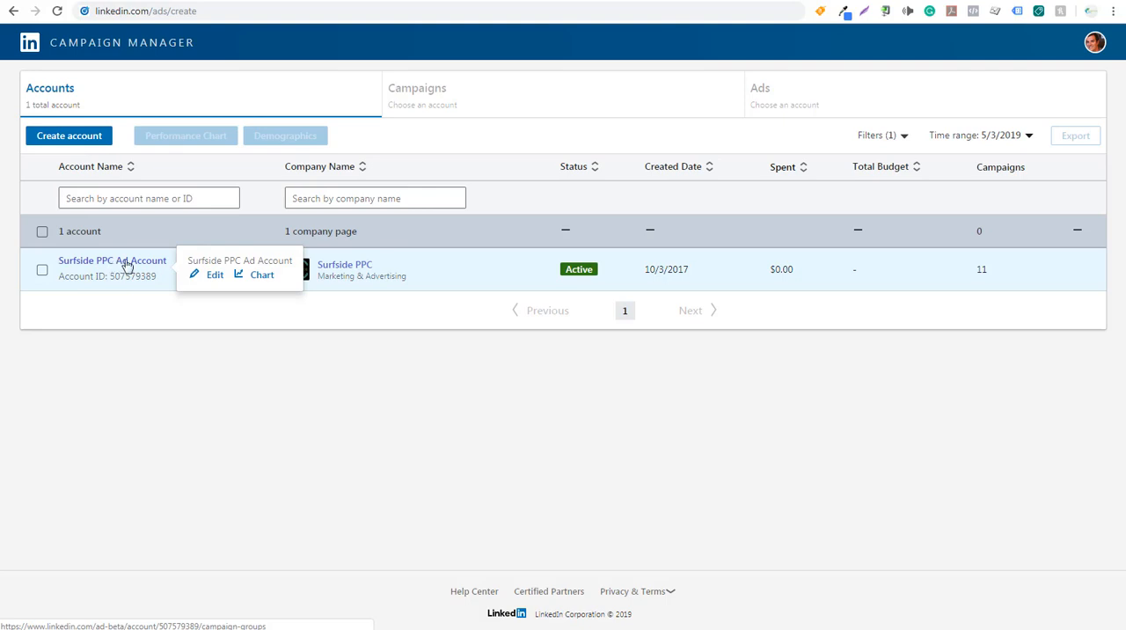
Go to the Surfside PPC Ad Account's Insight Tag website tracking page via Account Assets.
click(112, 260)
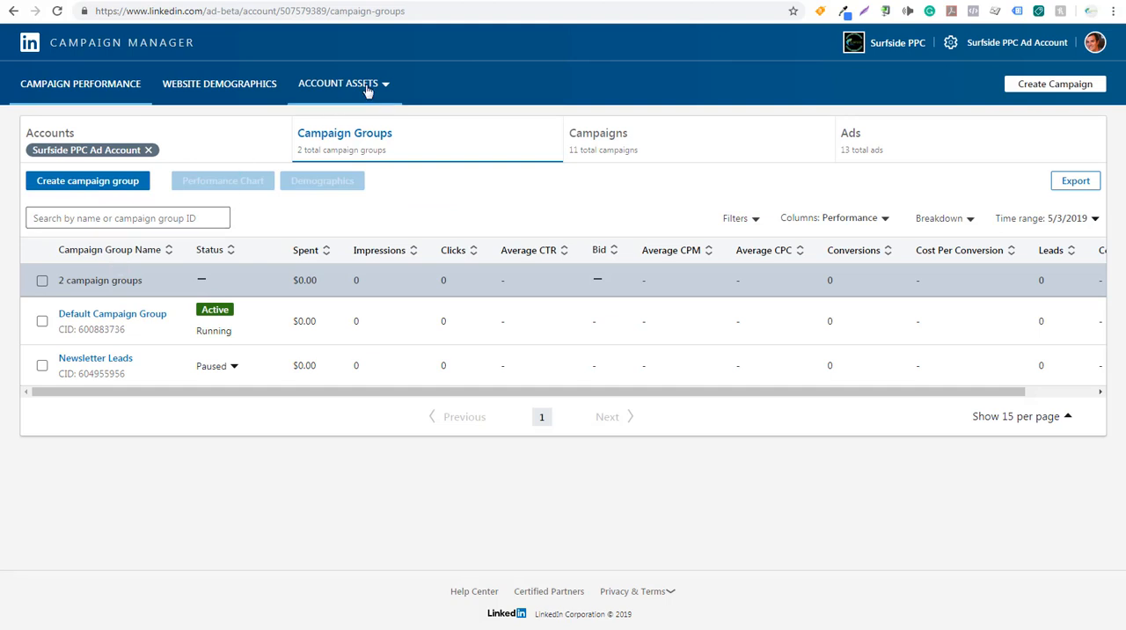
click(343, 83)
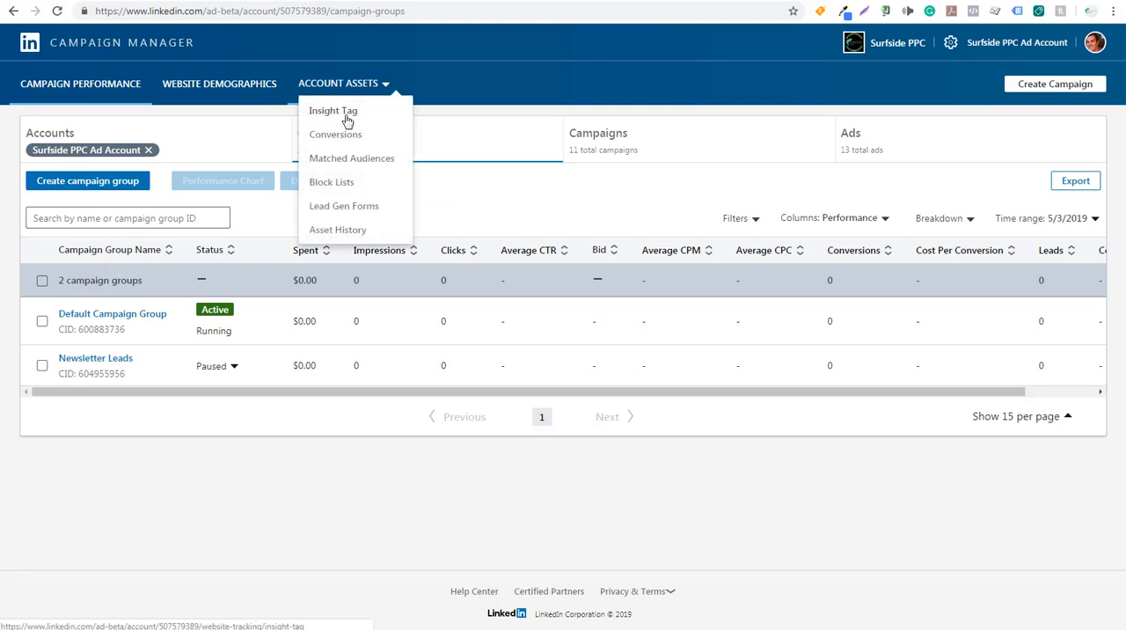
click(332, 109)
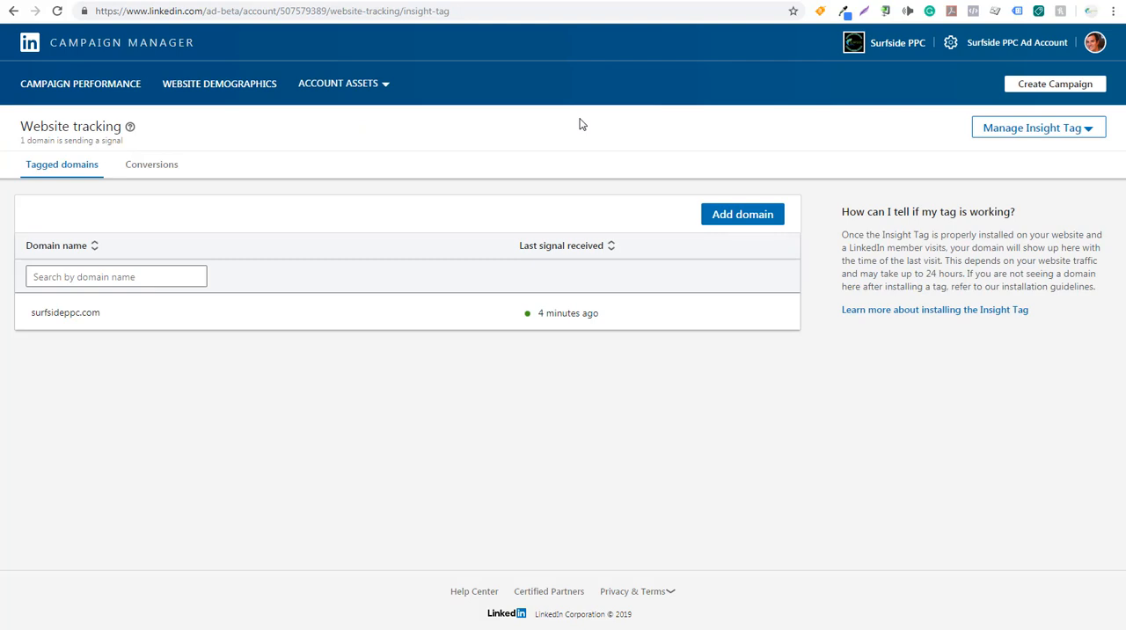
click(338, 83)
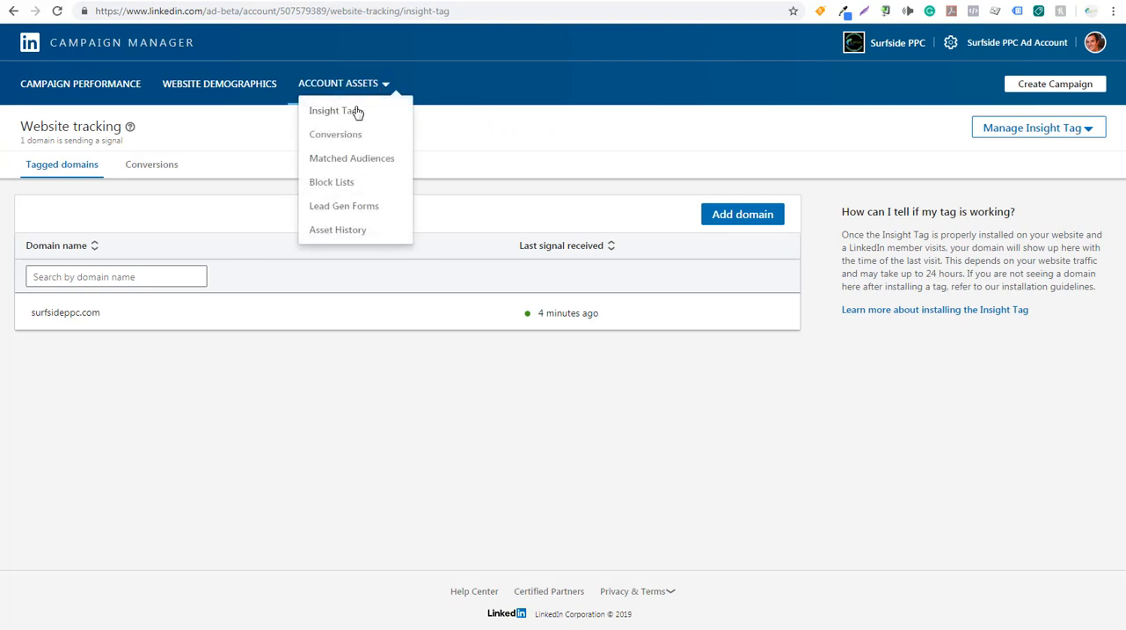
mouse_move(352, 158)
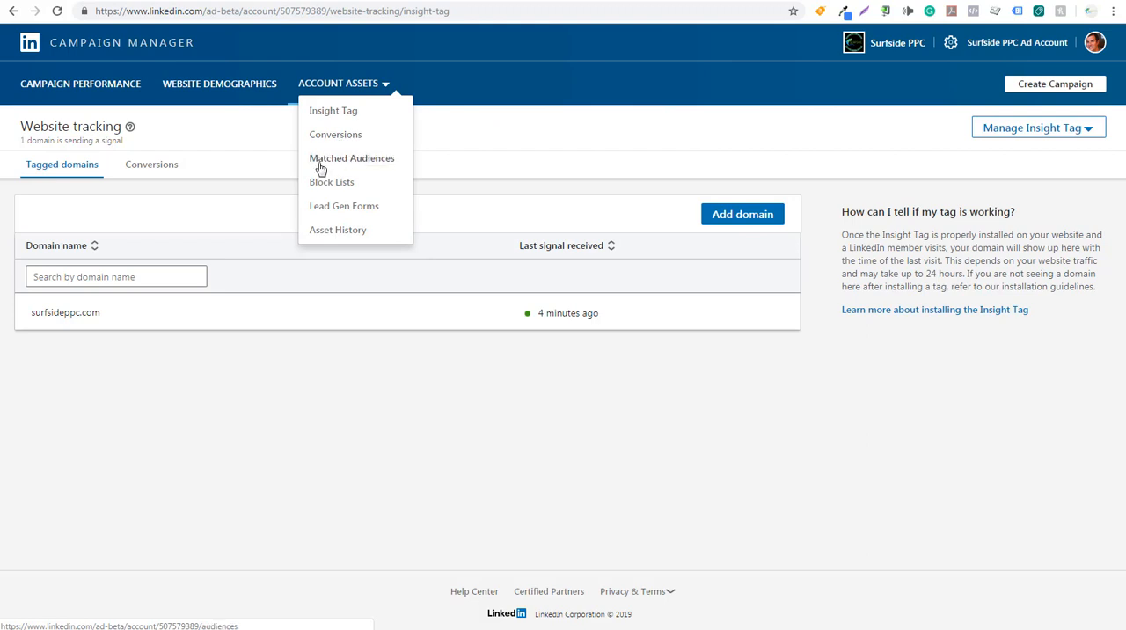
mouse_move(352, 167)
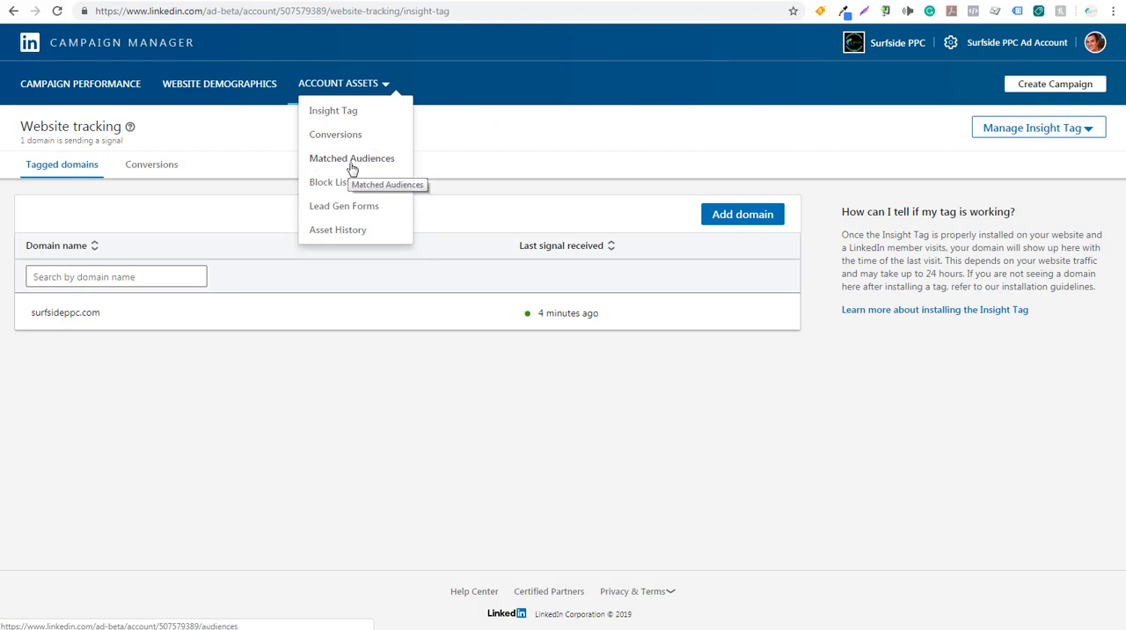
mouse_move(431, 158)
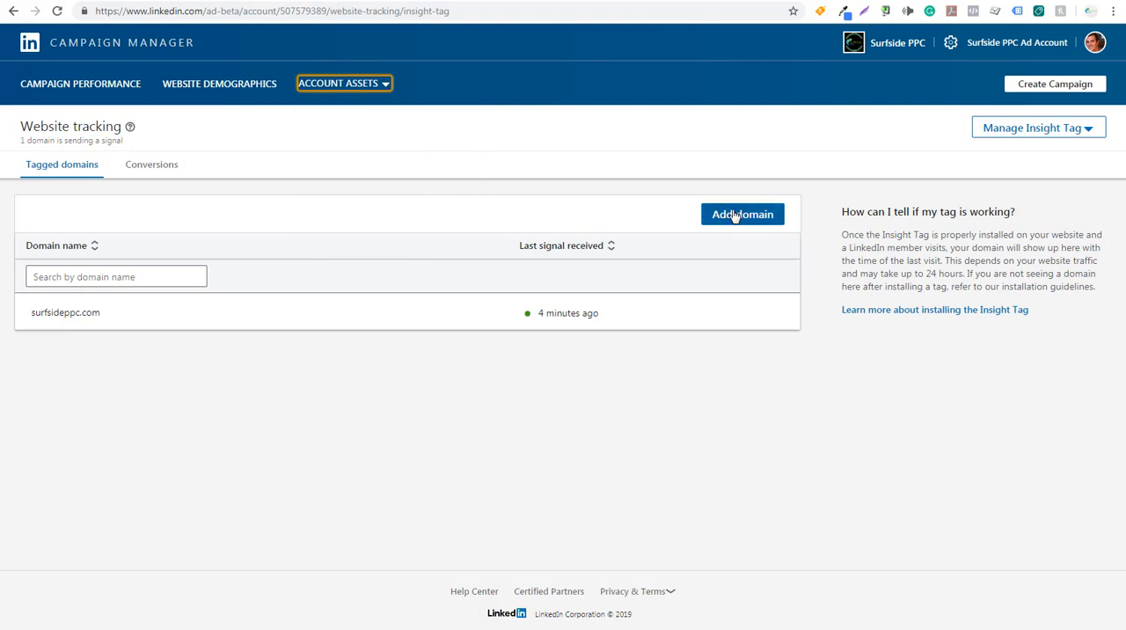
Open and dismiss the add-domain prompt unchanged, then bring up the Manage Insight Tag options.
click(742, 214)
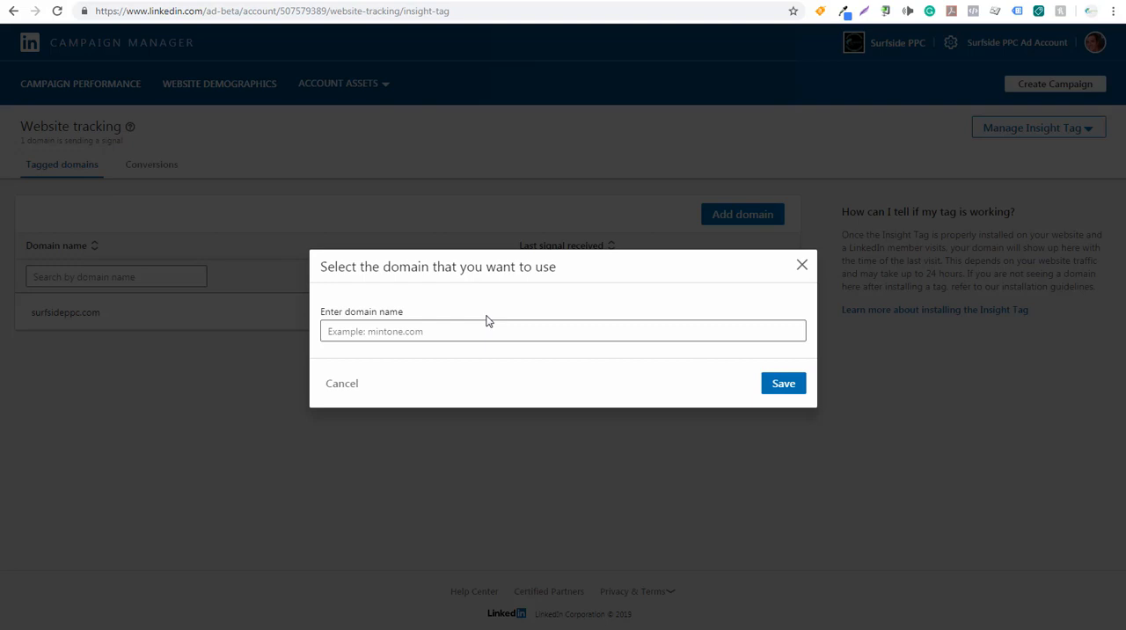
click(563, 330)
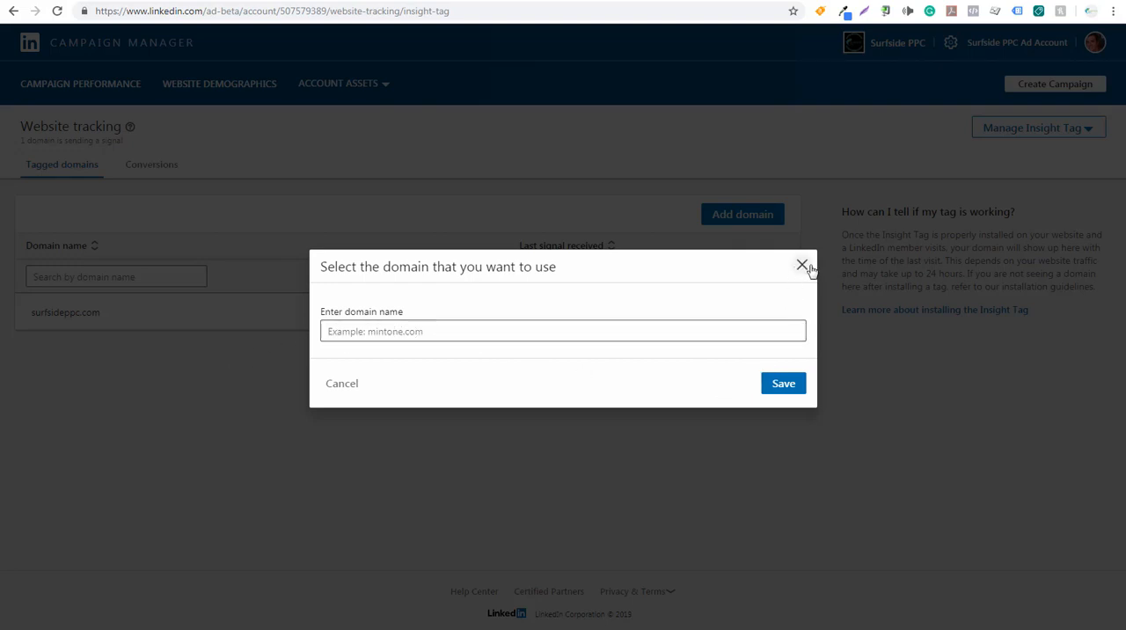
click(802, 264)
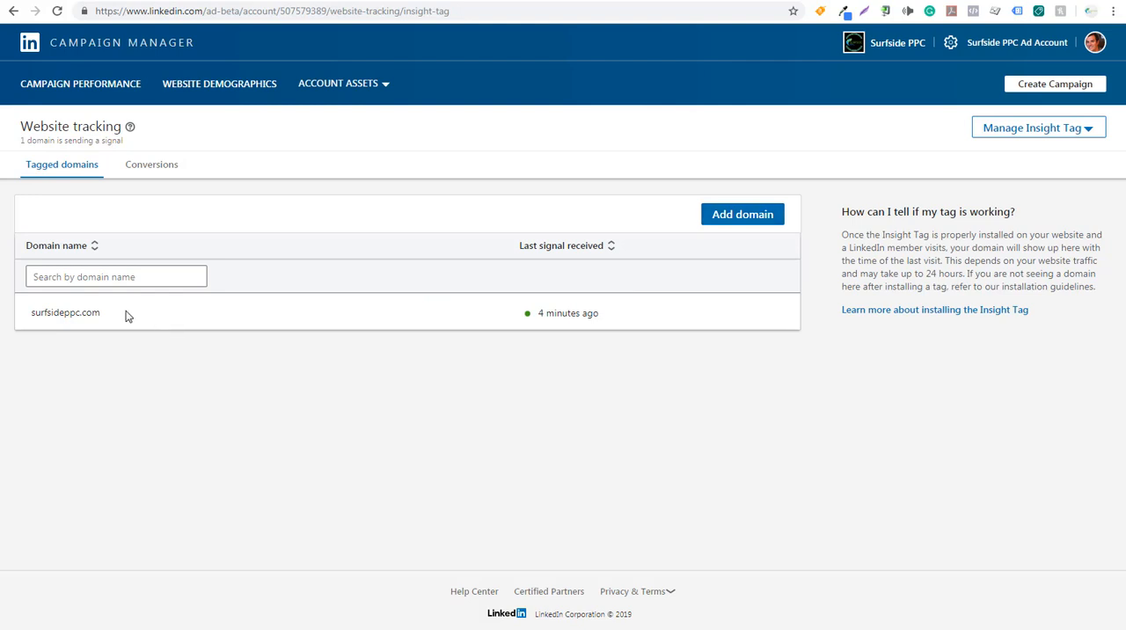
double_click(65, 313)
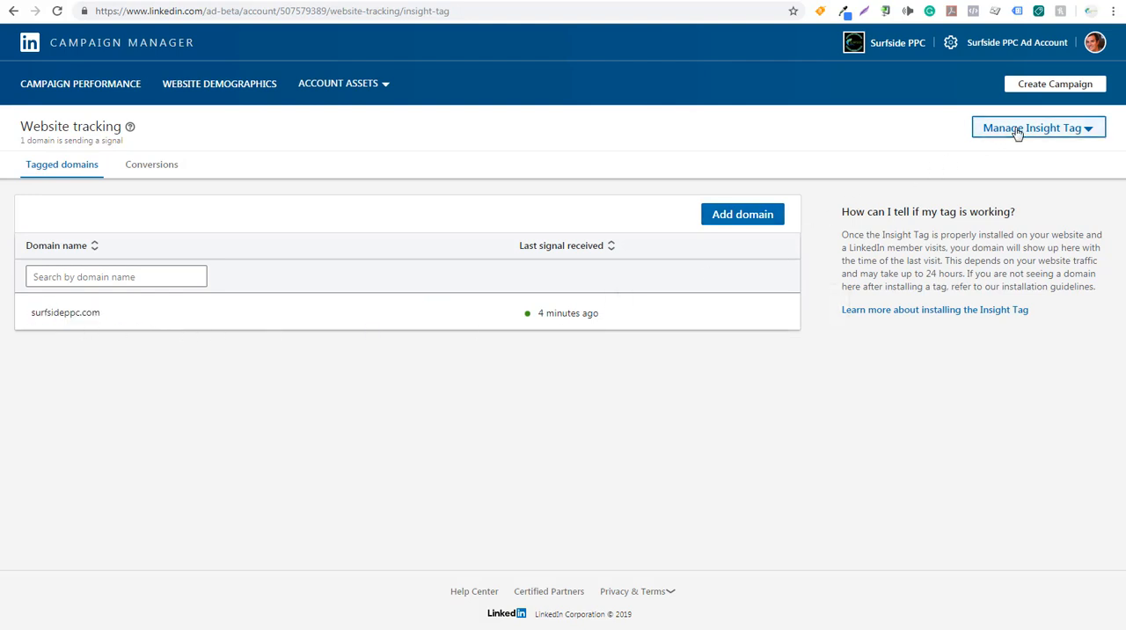
click(1037, 127)
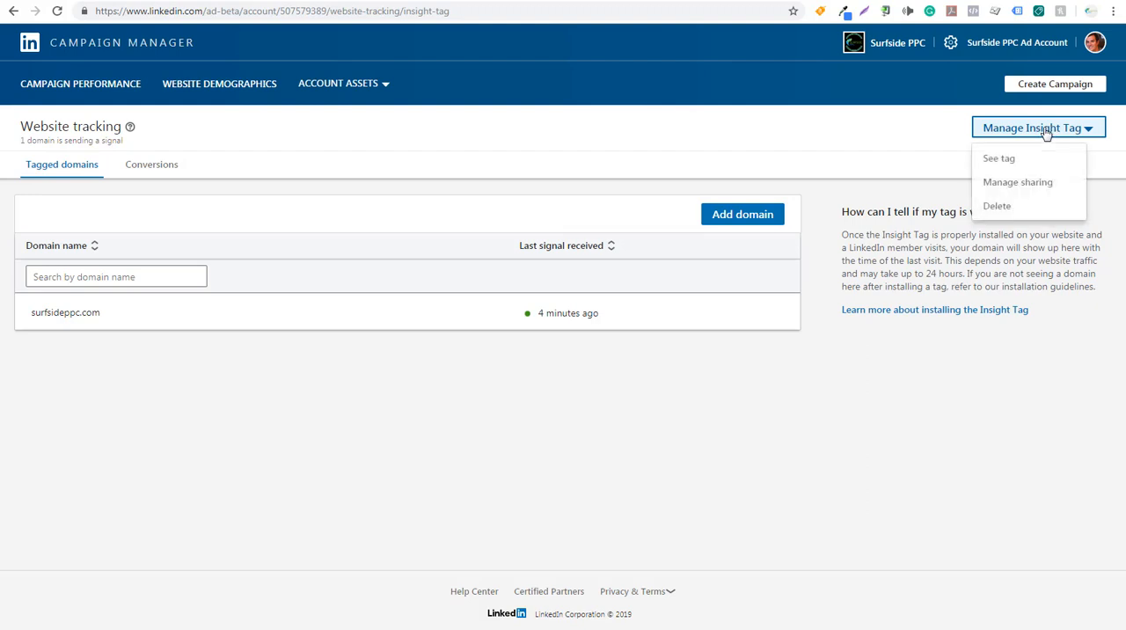
mouse_move(987, 167)
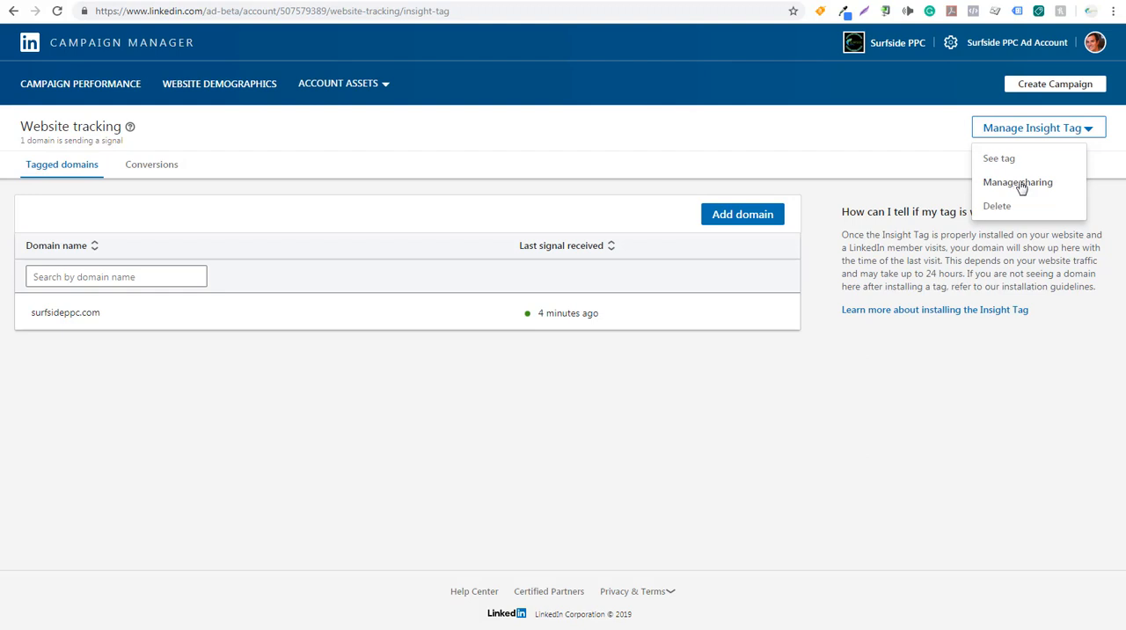
mouse_move(999, 158)
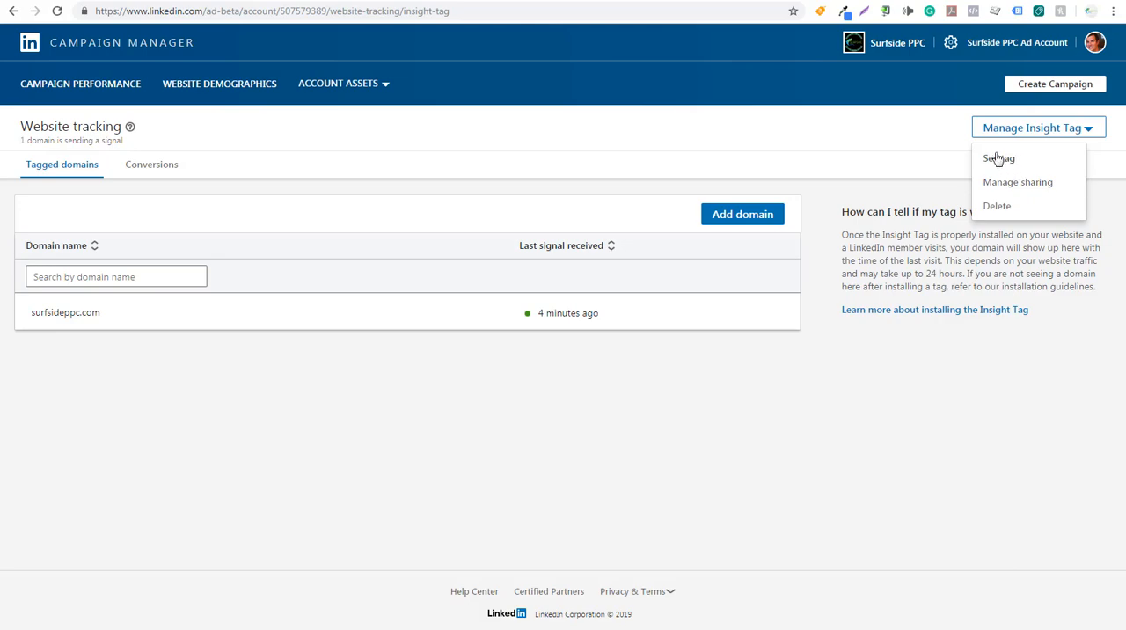
View the Install my Insight Tag page, revealing the partner ID and the send-to-developer instructions.
click(999, 158)
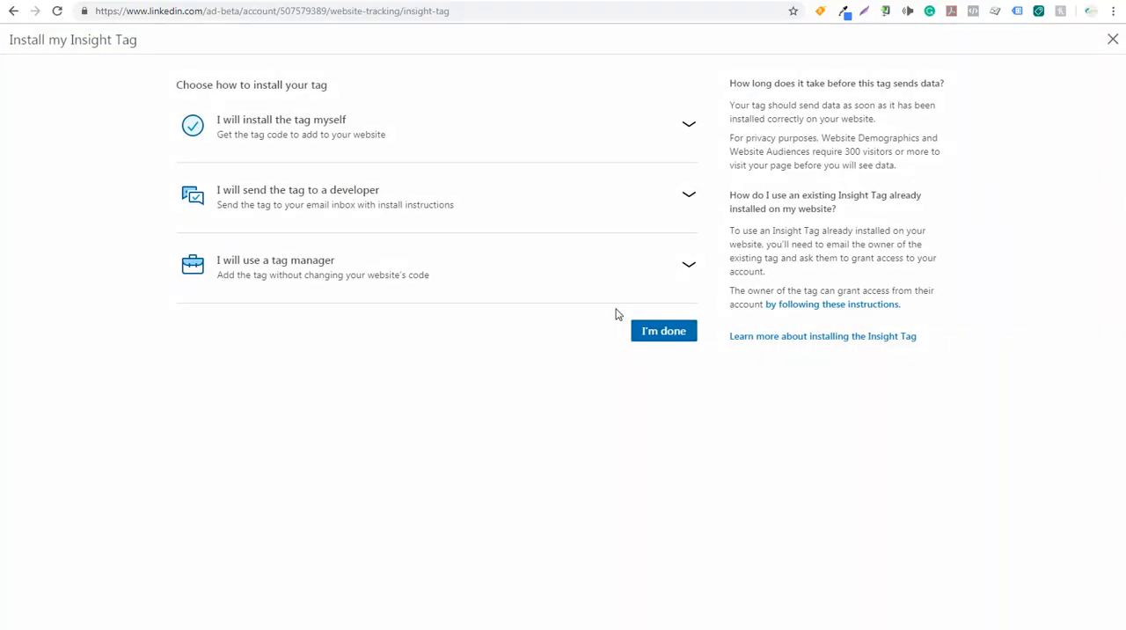
mouse_move(323, 285)
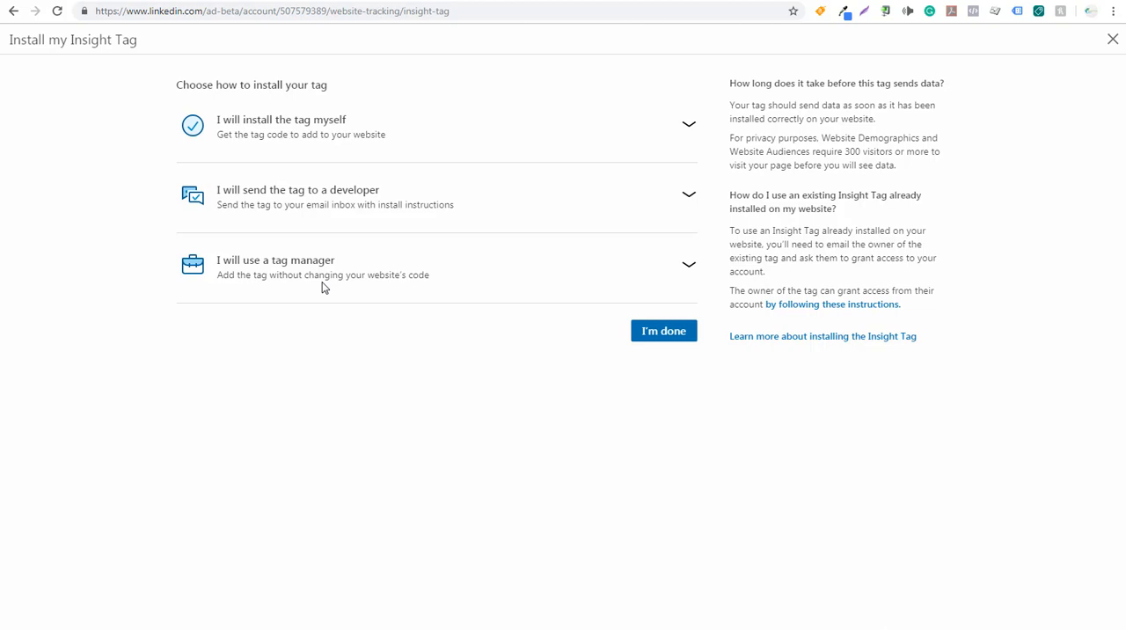
click(274, 260)
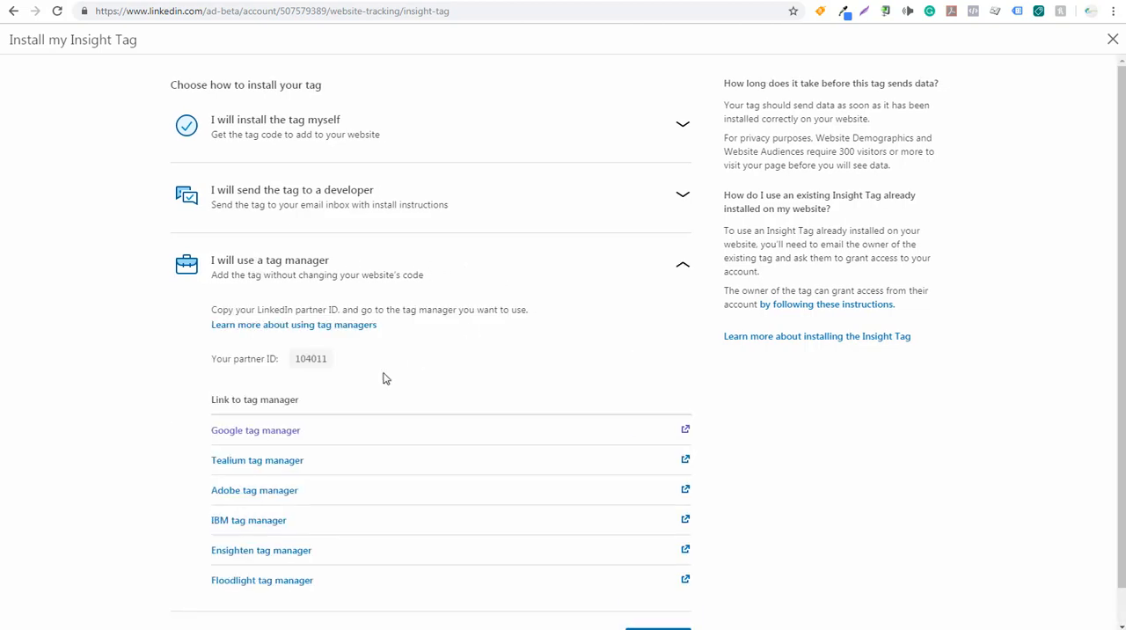
mouse_move(257, 489)
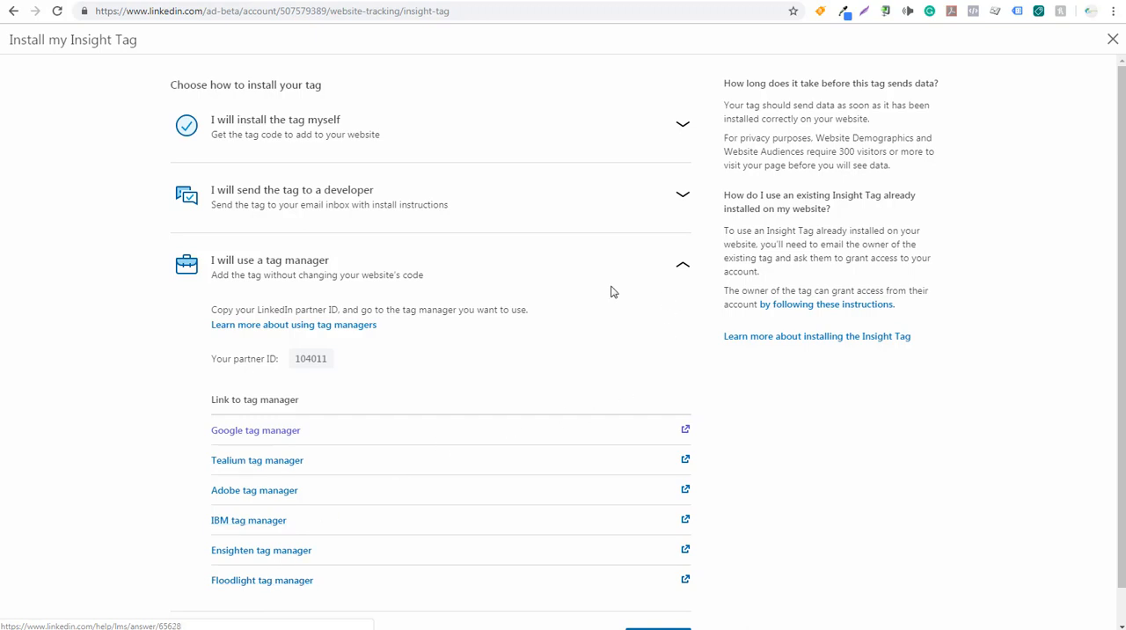
click(297, 190)
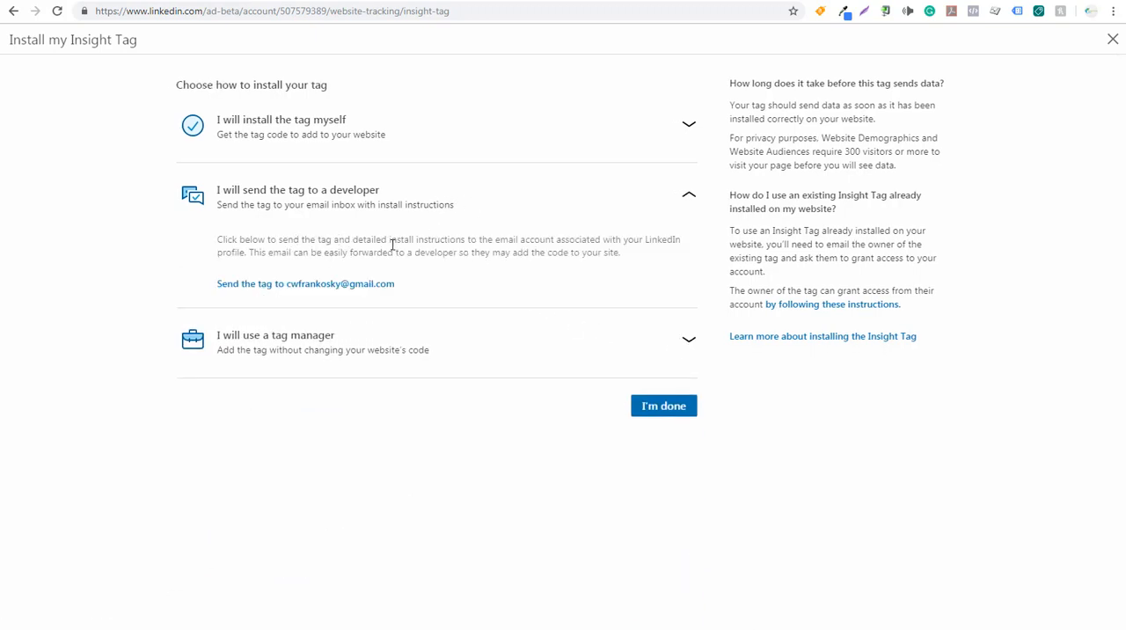
mouse_move(542, 179)
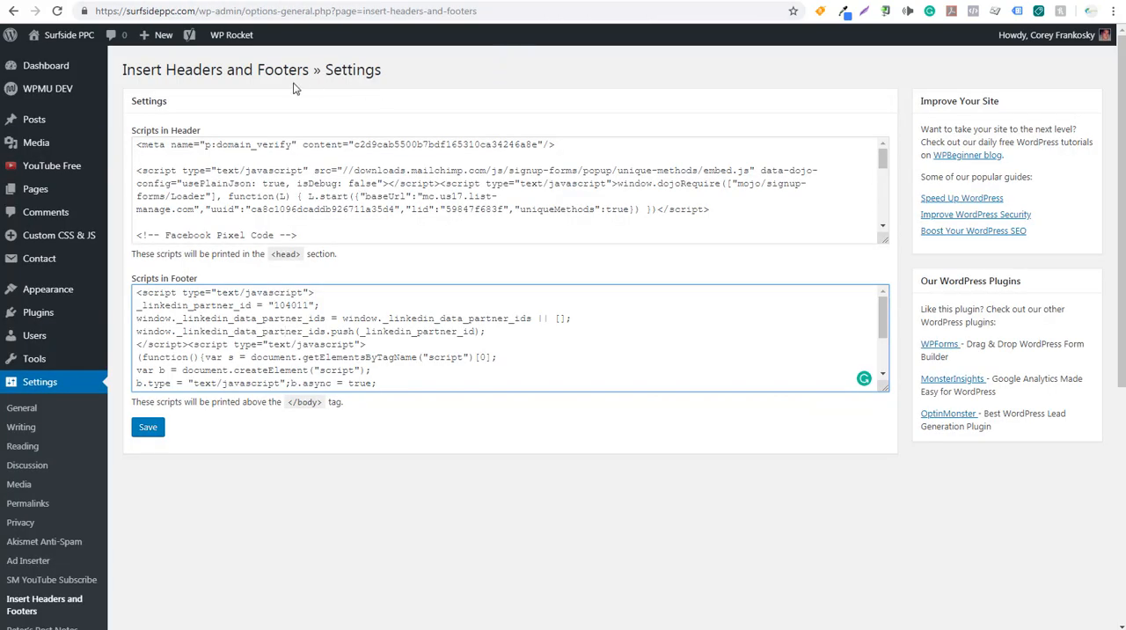
mouse_move(11, 387)
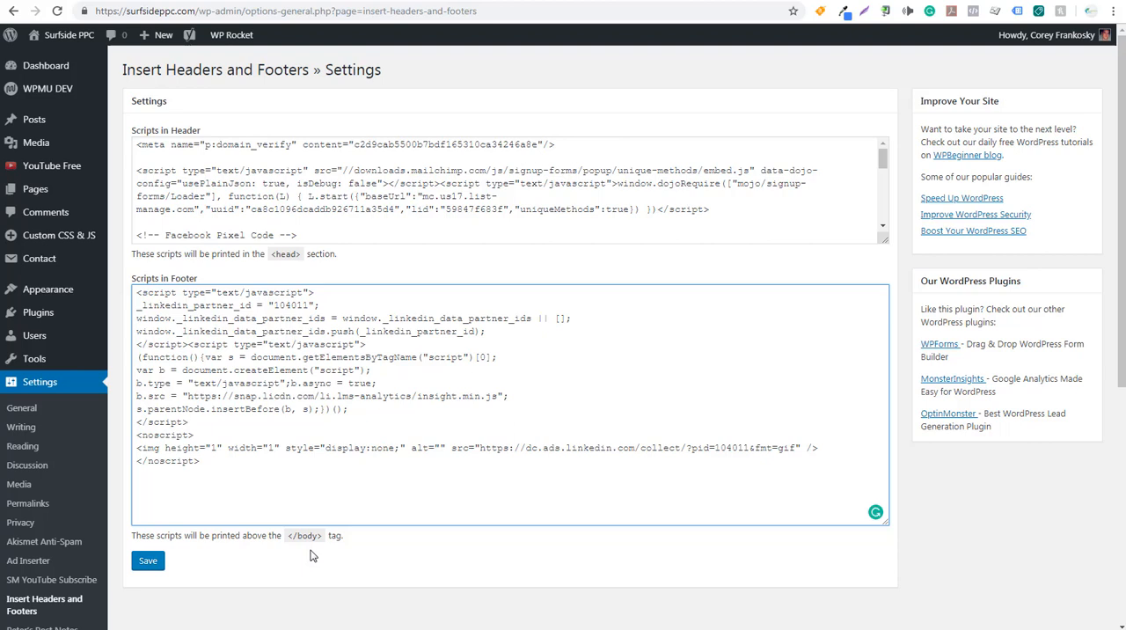
Save the Insert Headers and Footers settings with the Insight Tag code in the footer scripts.
double_click(304, 535)
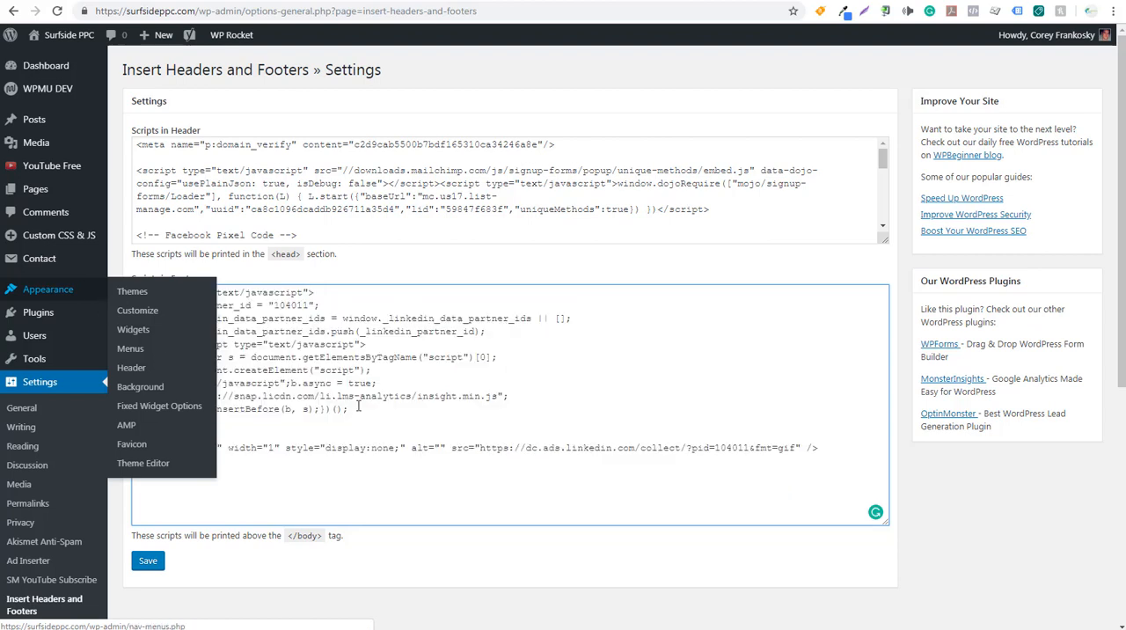
click(148, 561)
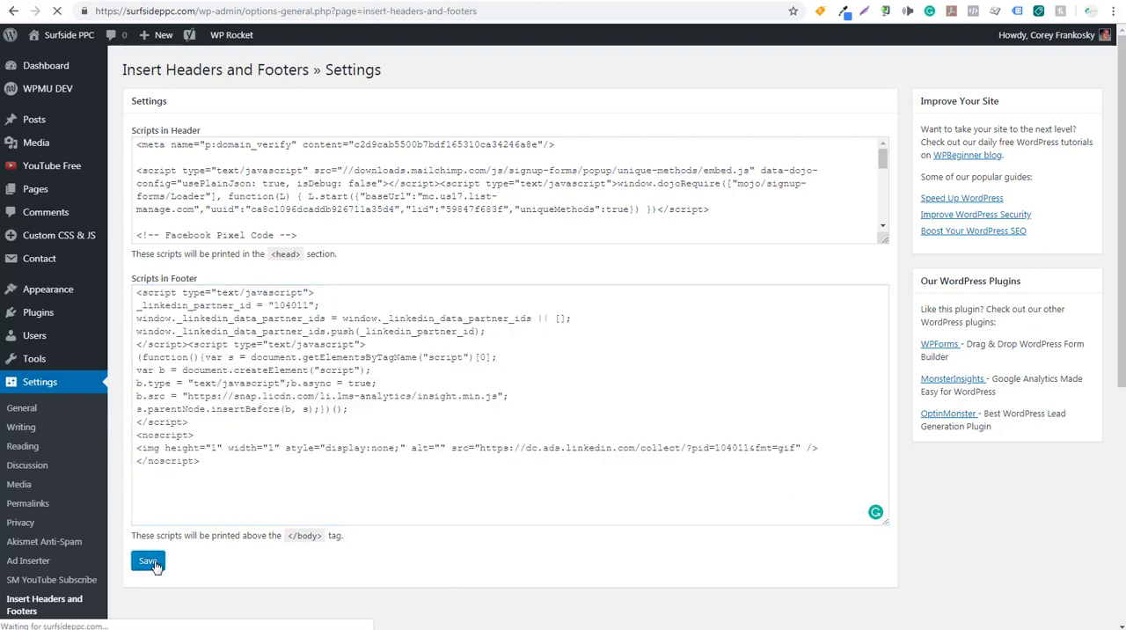
click(148, 561)
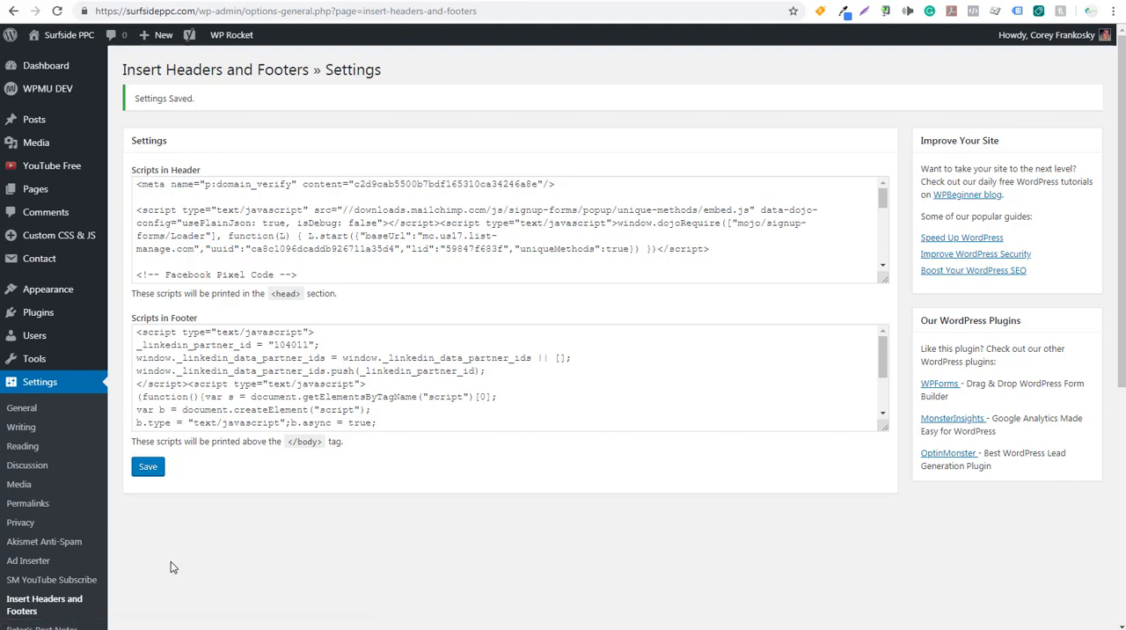
mouse_move(500, 130)
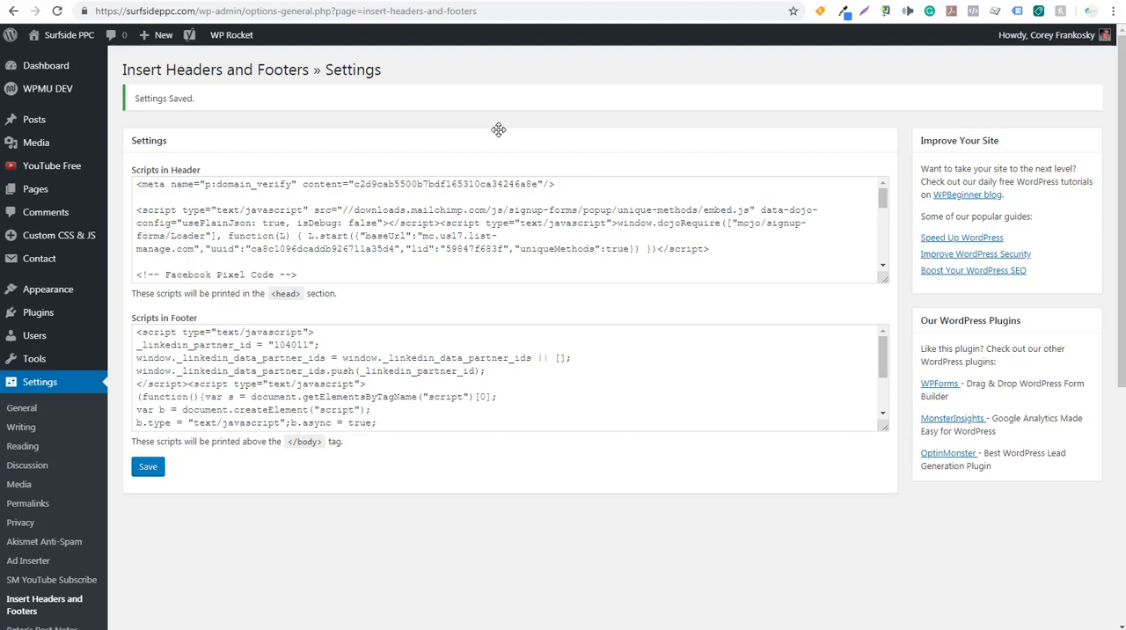
mouse_move(315, 93)
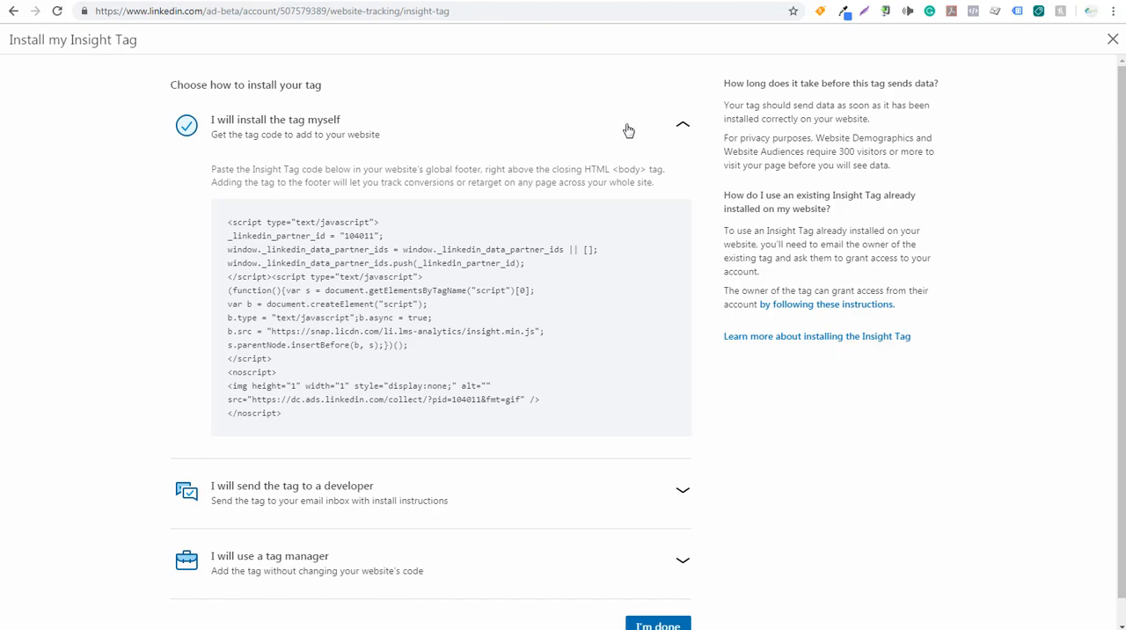
mouse_move(679, 577)
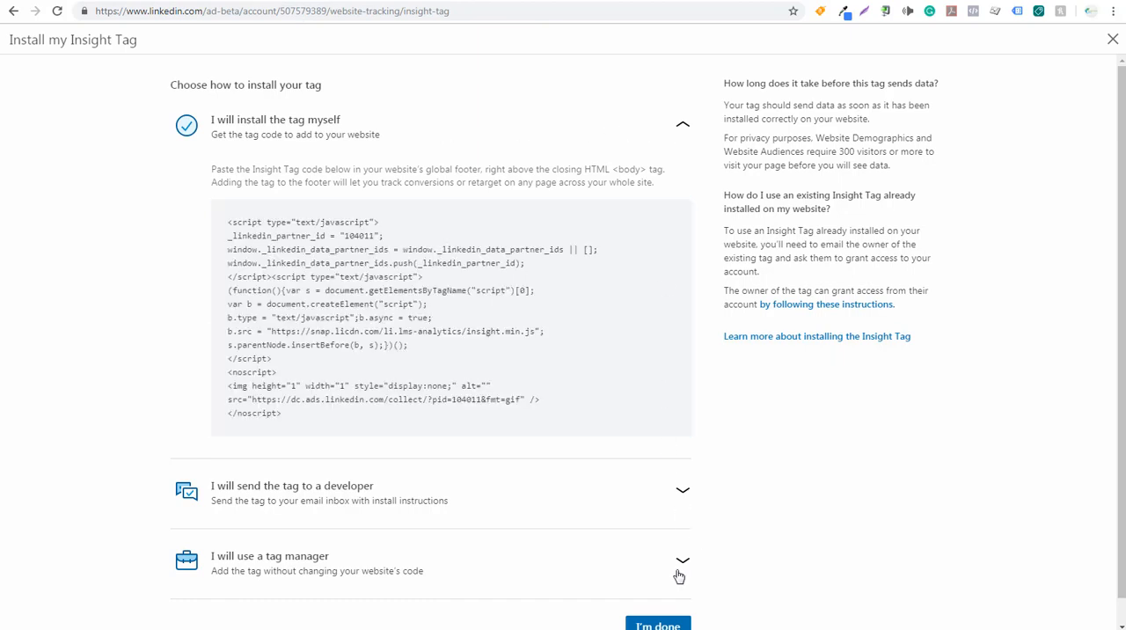
Expand the tag manager install option and copy partner ID 104011.
click(269, 556)
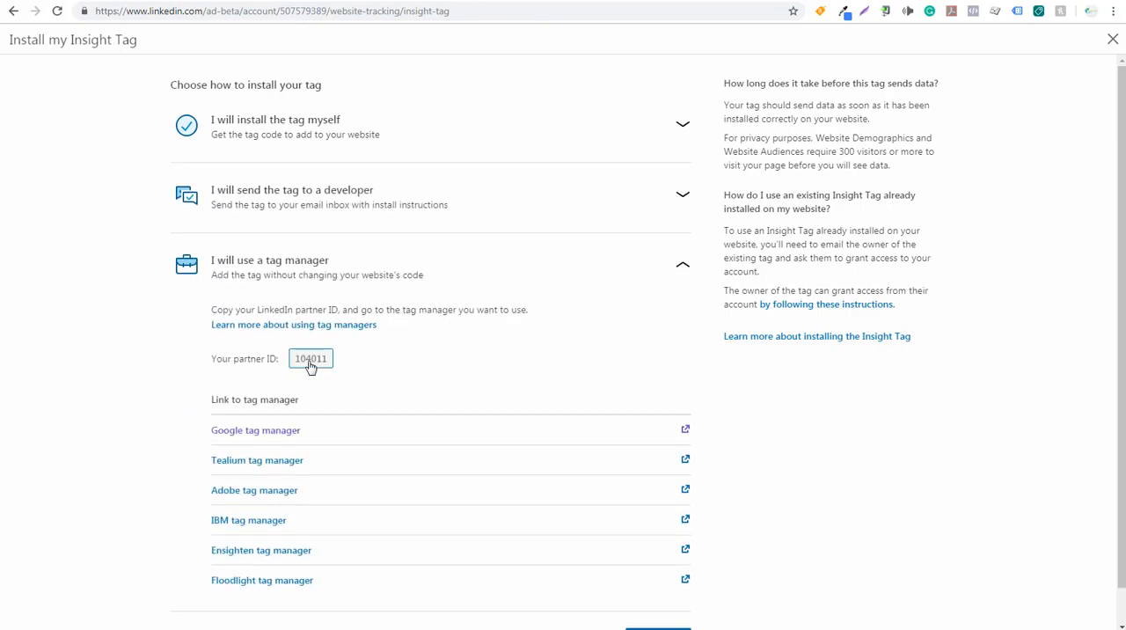
click(310, 359)
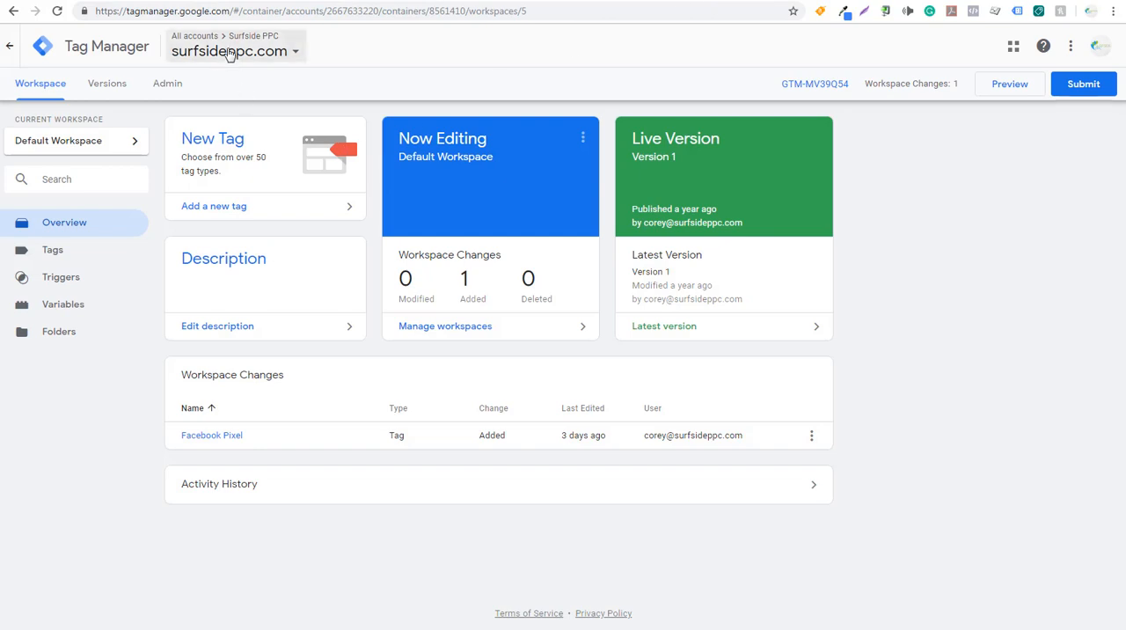
mouse_move(231, 51)
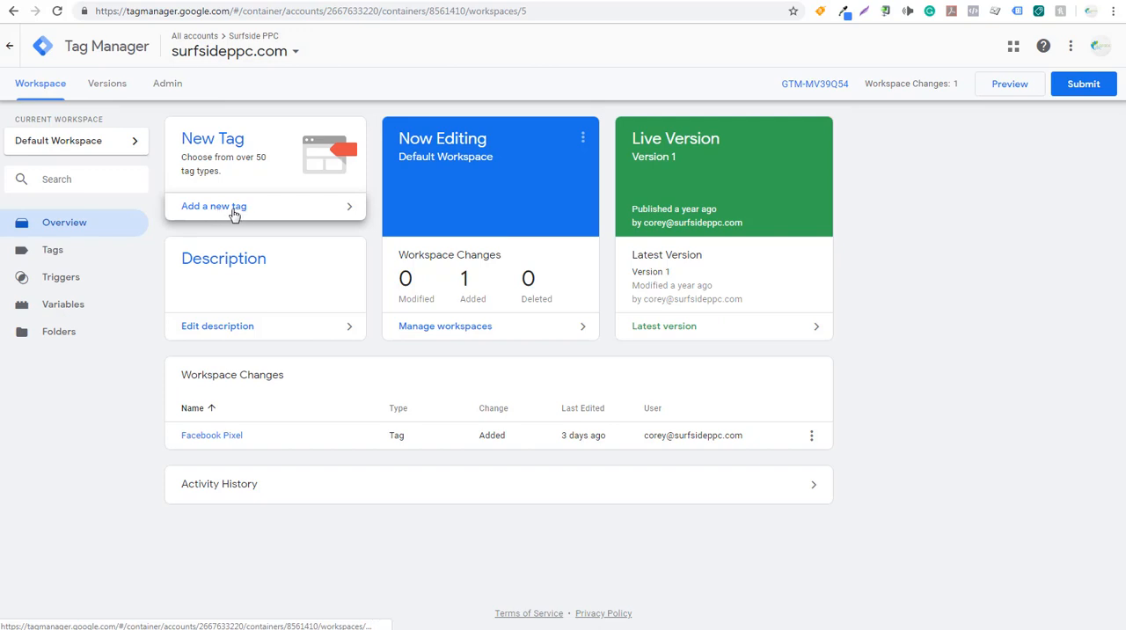
Create a new tag named 'LinkedIn Insight Tag' in the surfsideppc.com workspace.
click(213, 206)
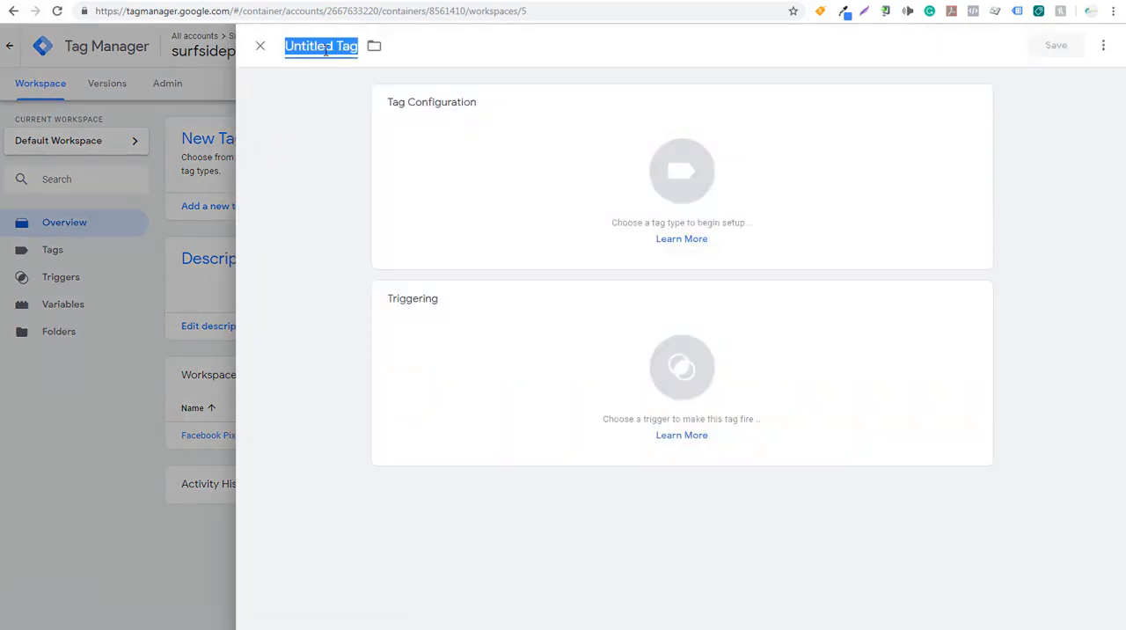
text(LinkedIn)
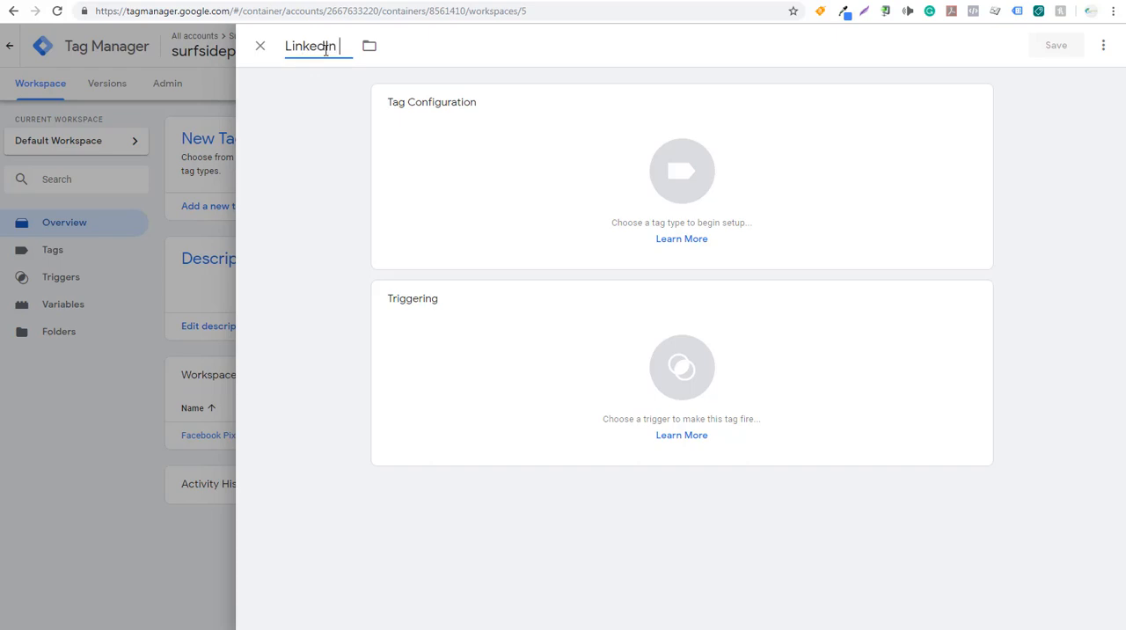
text(Insight Tag)
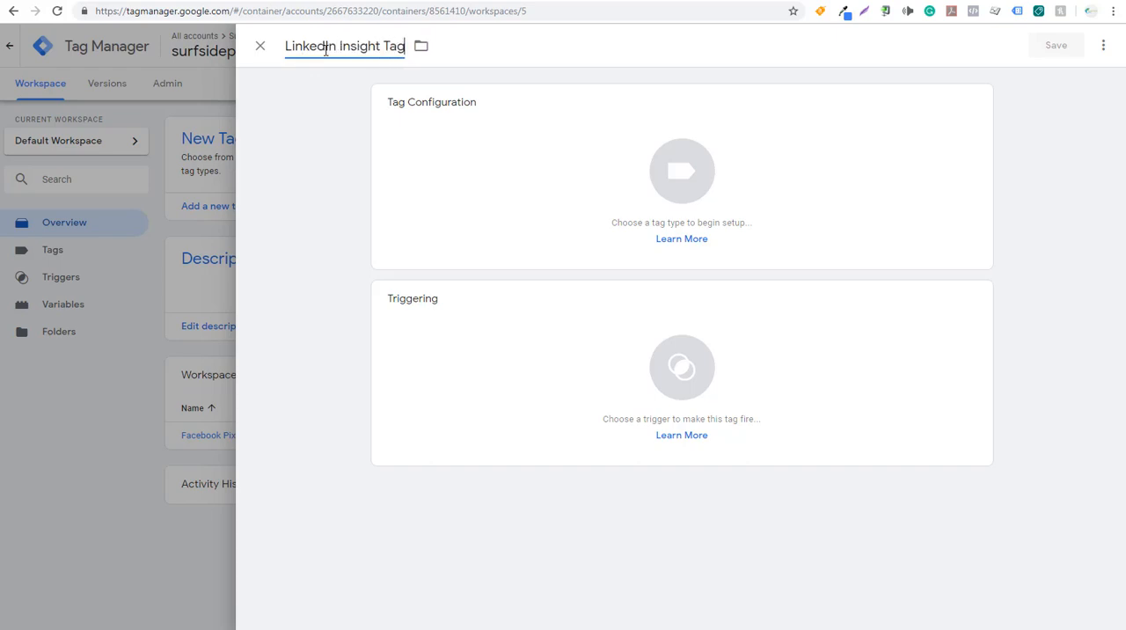
Choose the LinkedIn Insight tag type and enter partner ID 104011.
click(683, 170)
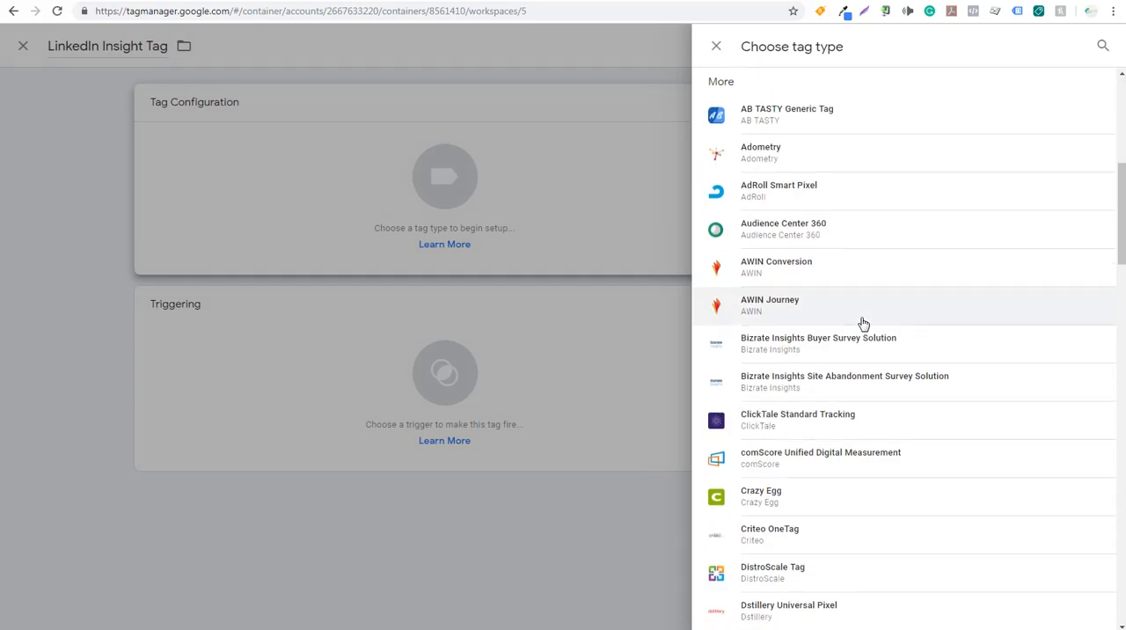
scroll(down, 3)
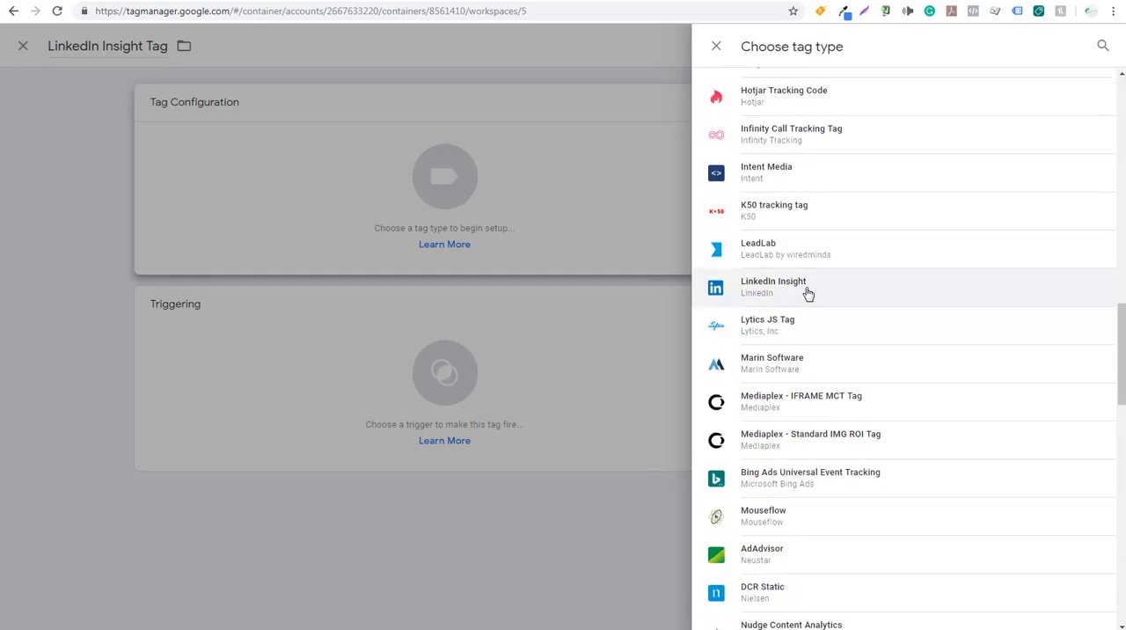
click(774, 286)
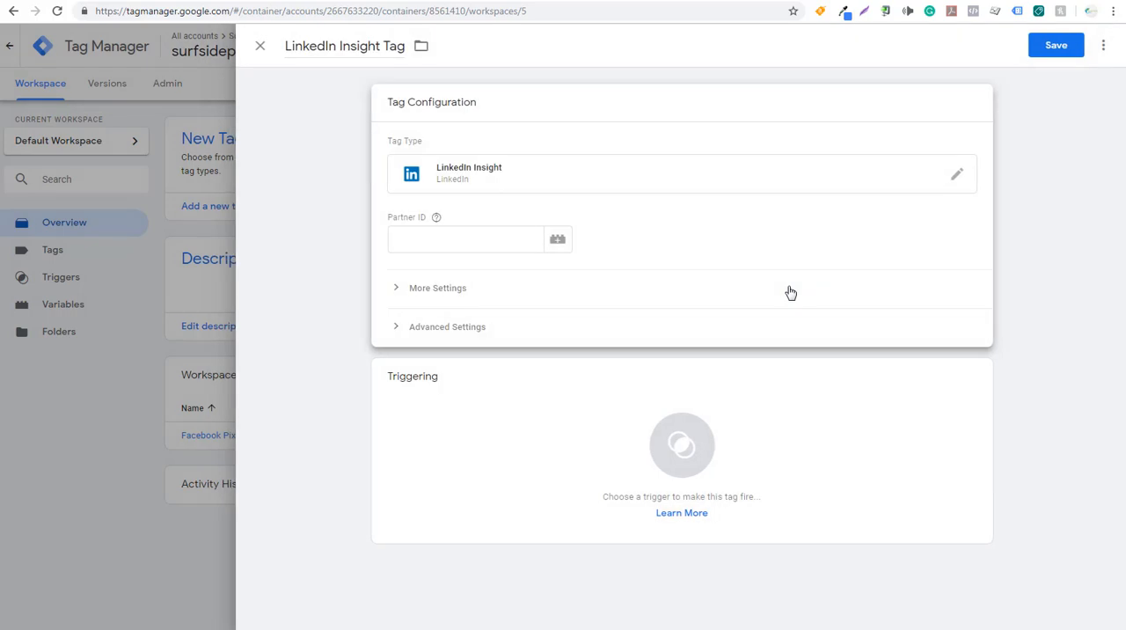
text(104011)
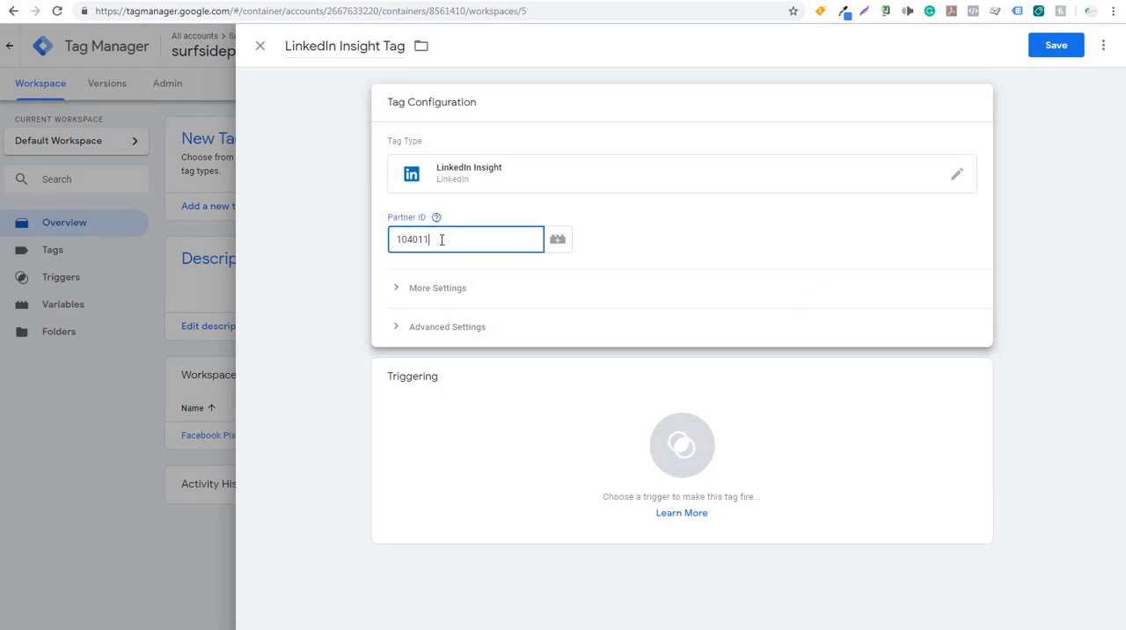
mouse_move(418, 341)
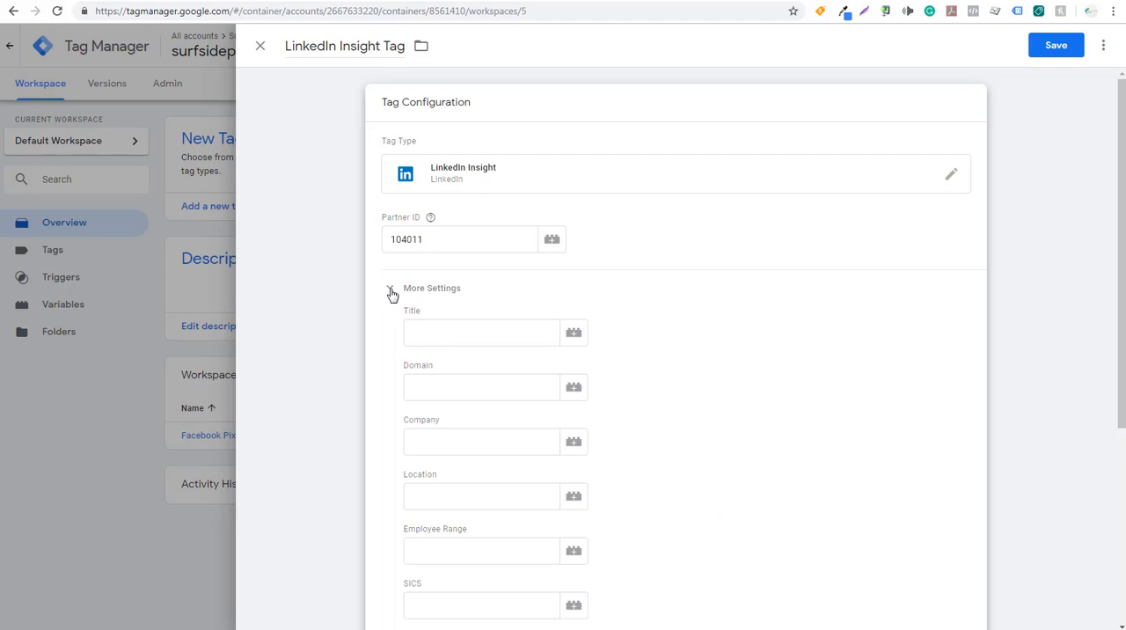
click(396, 288)
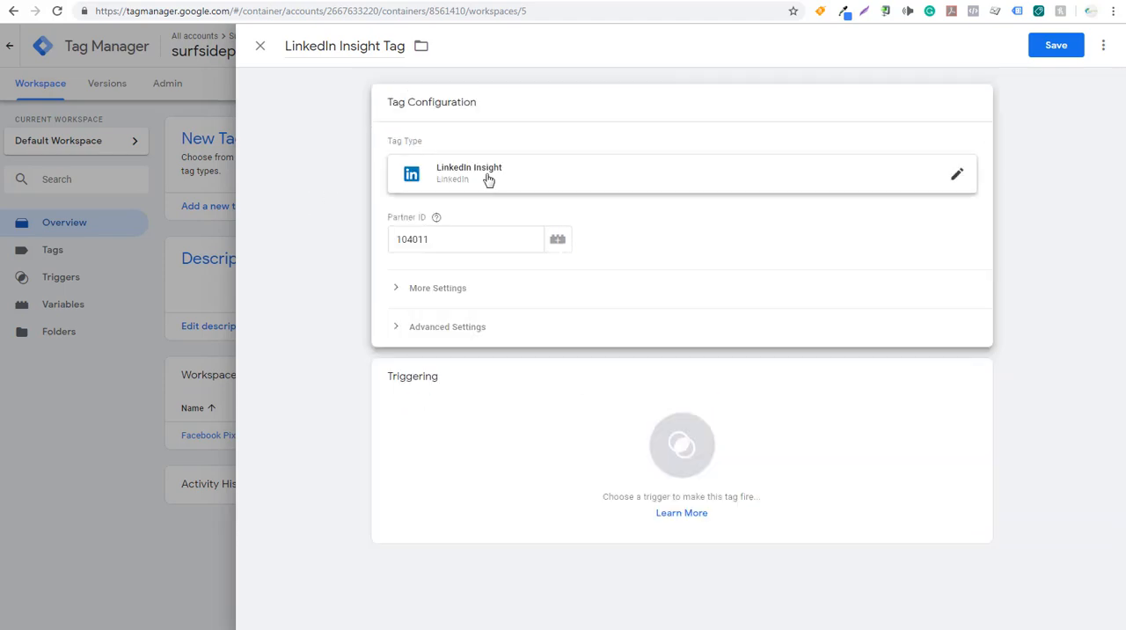
mouse_move(475, 204)
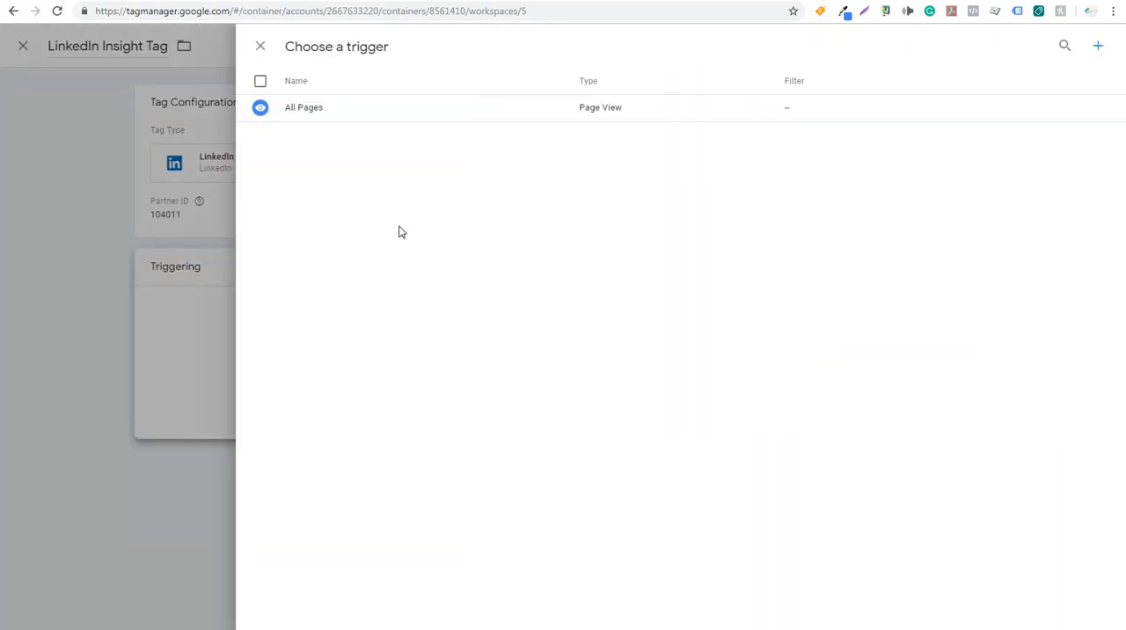
Attach the All Pages trigger and save the LinkedIn Insight Tag.
click(260, 105)
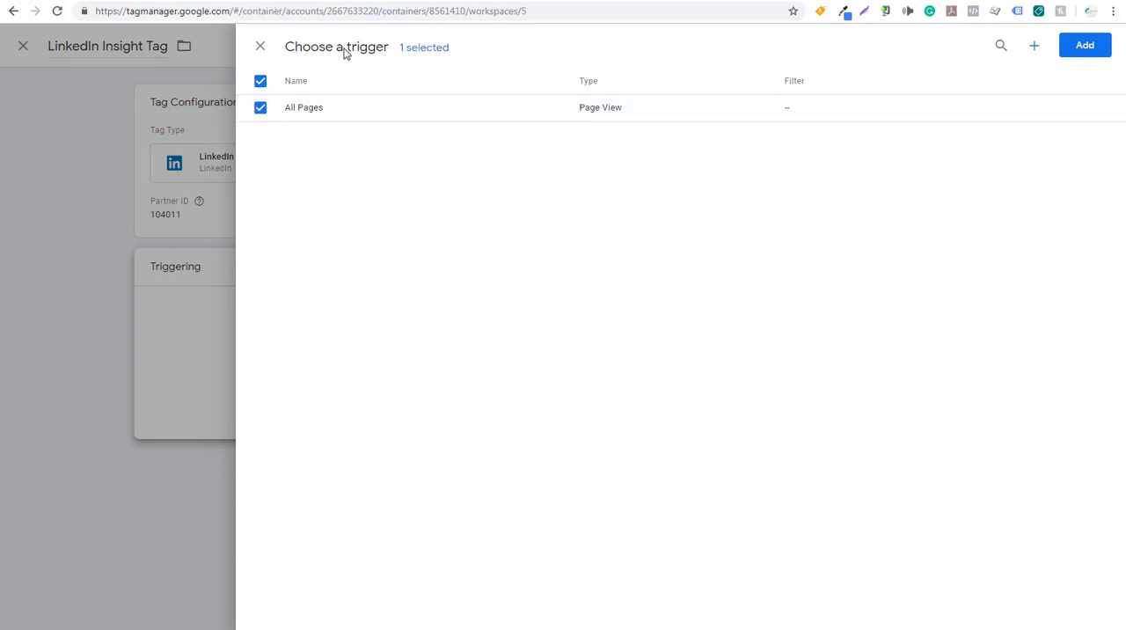
mouse_move(605, 120)
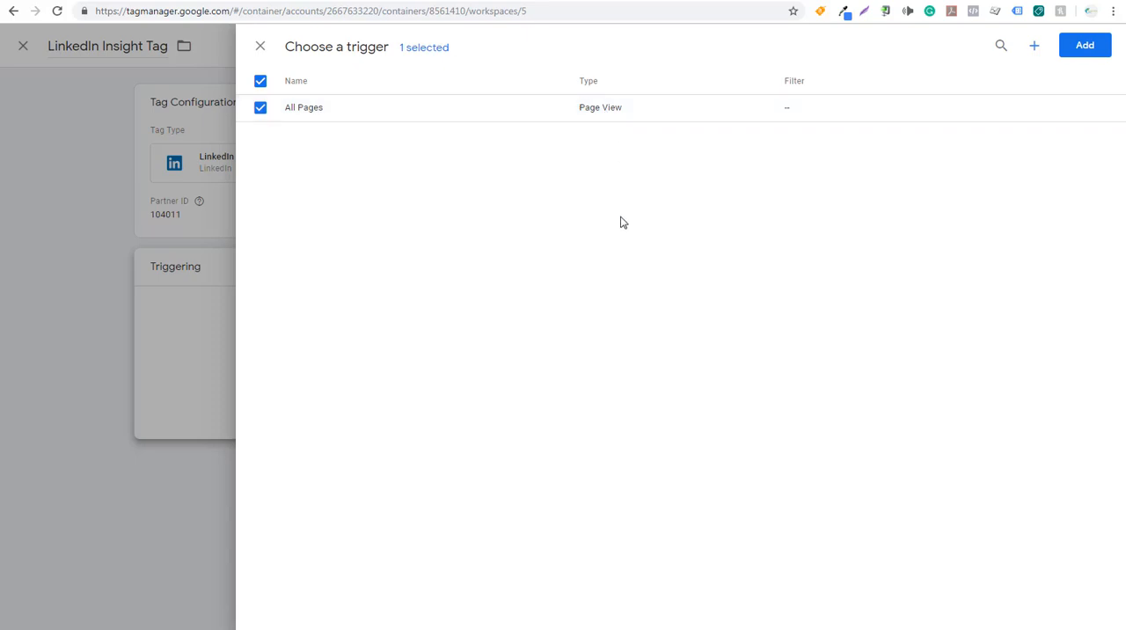
mouse_move(1084, 44)
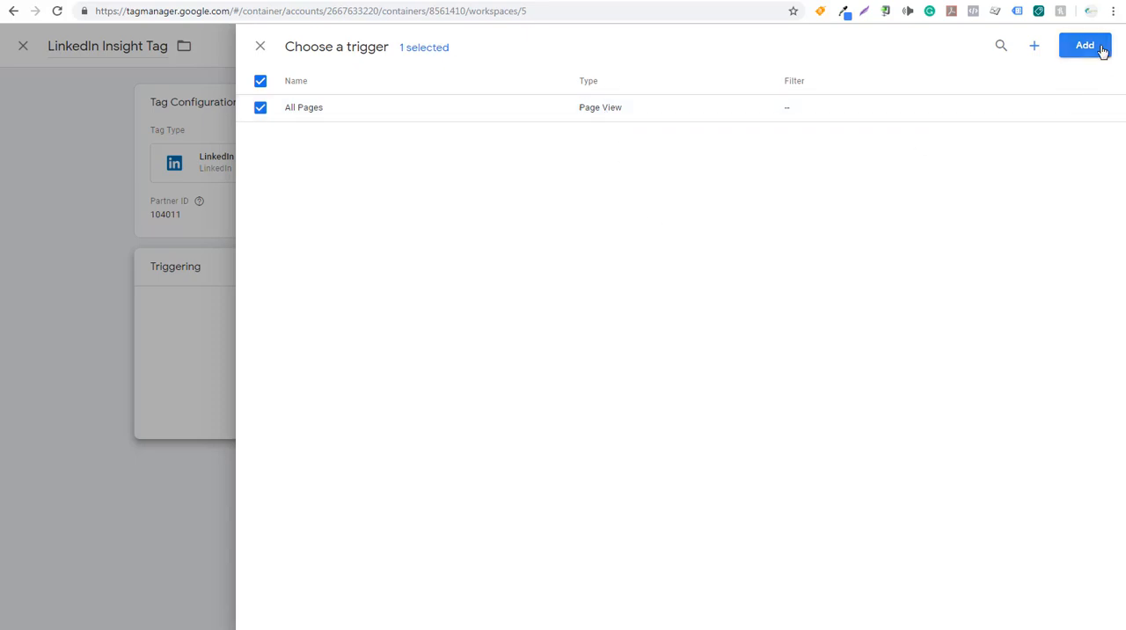
click(1084, 44)
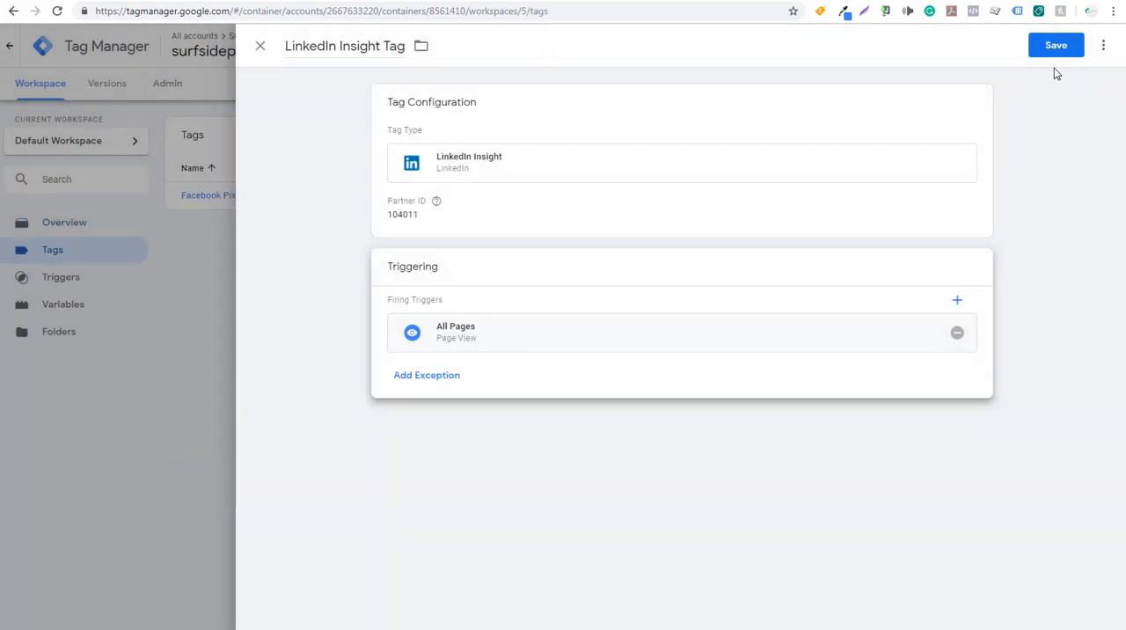
click(1055, 44)
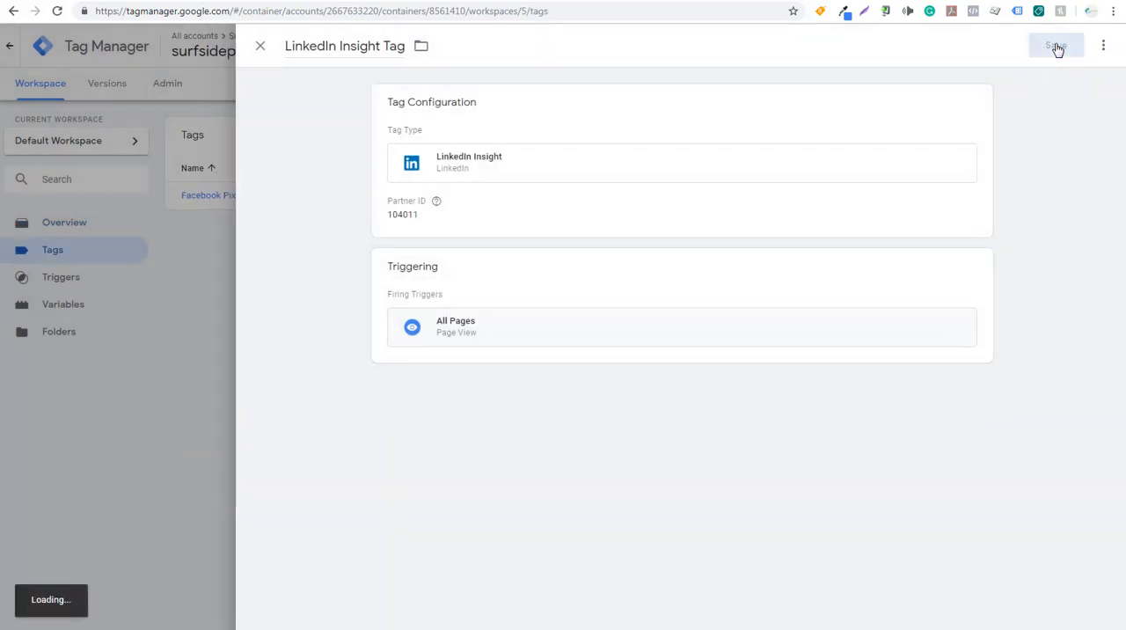
click(1055, 46)
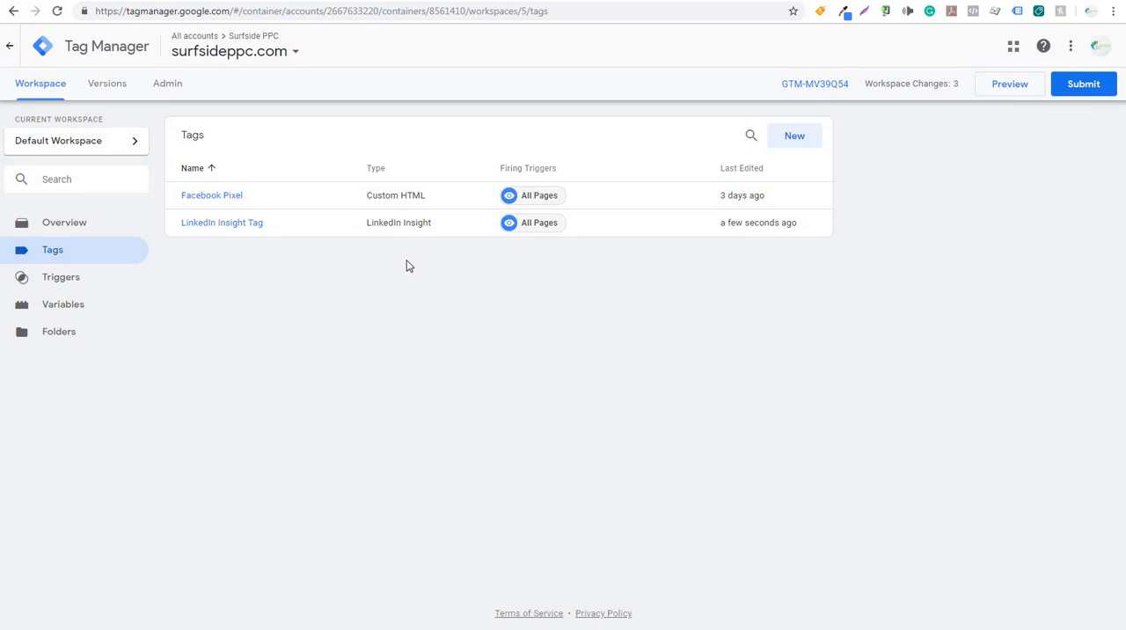
mouse_move(222, 222)
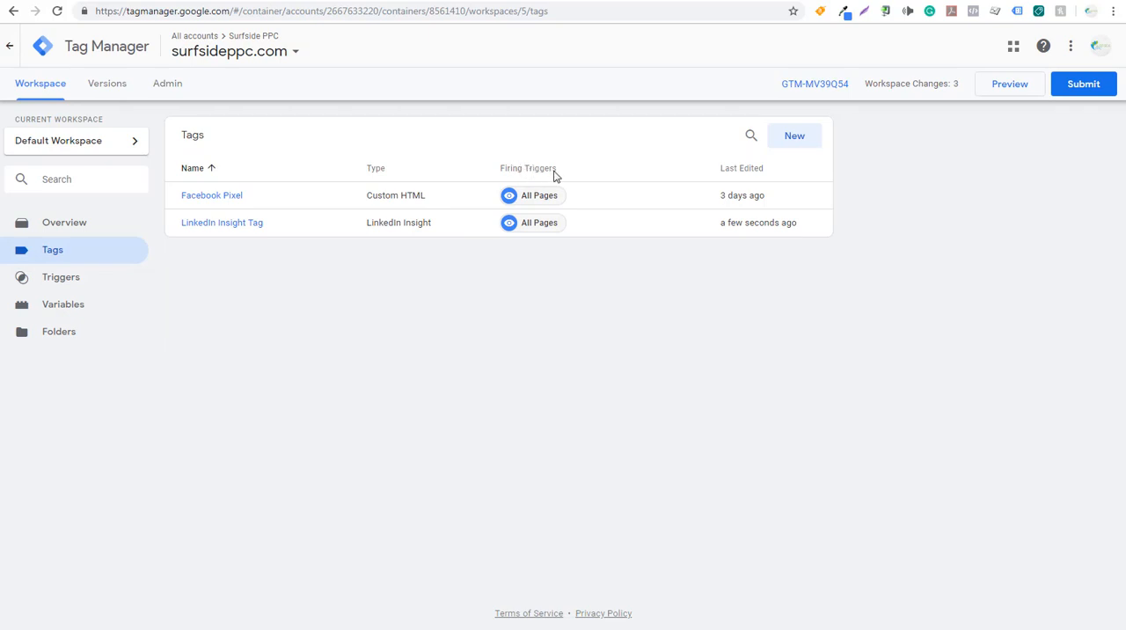
mouse_move(747, 172)
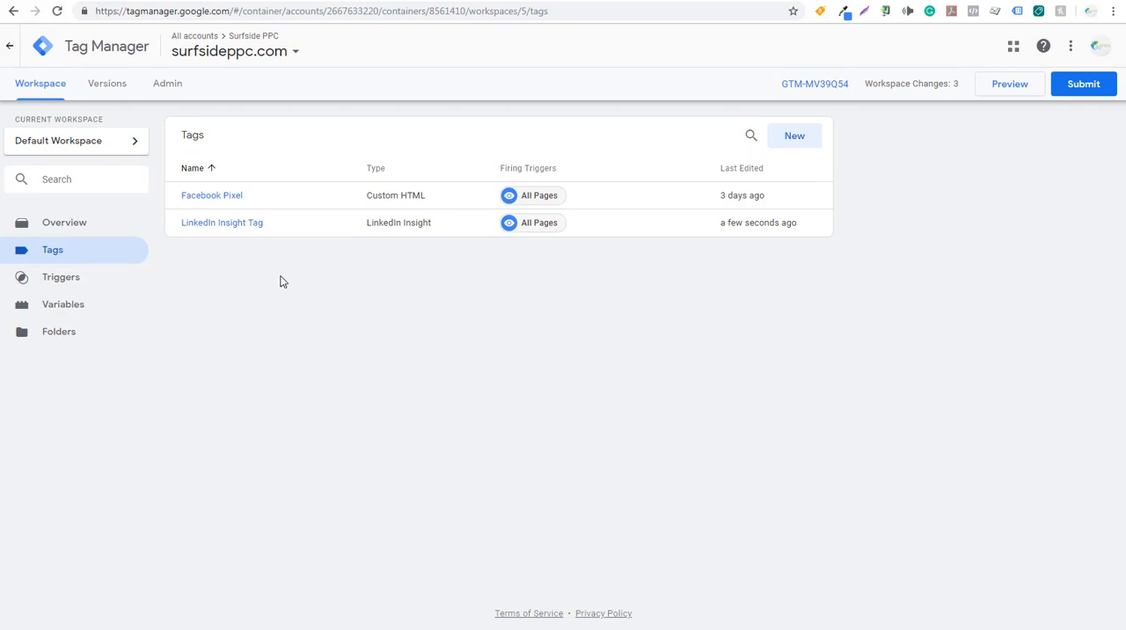
mouse_move(577, 49)
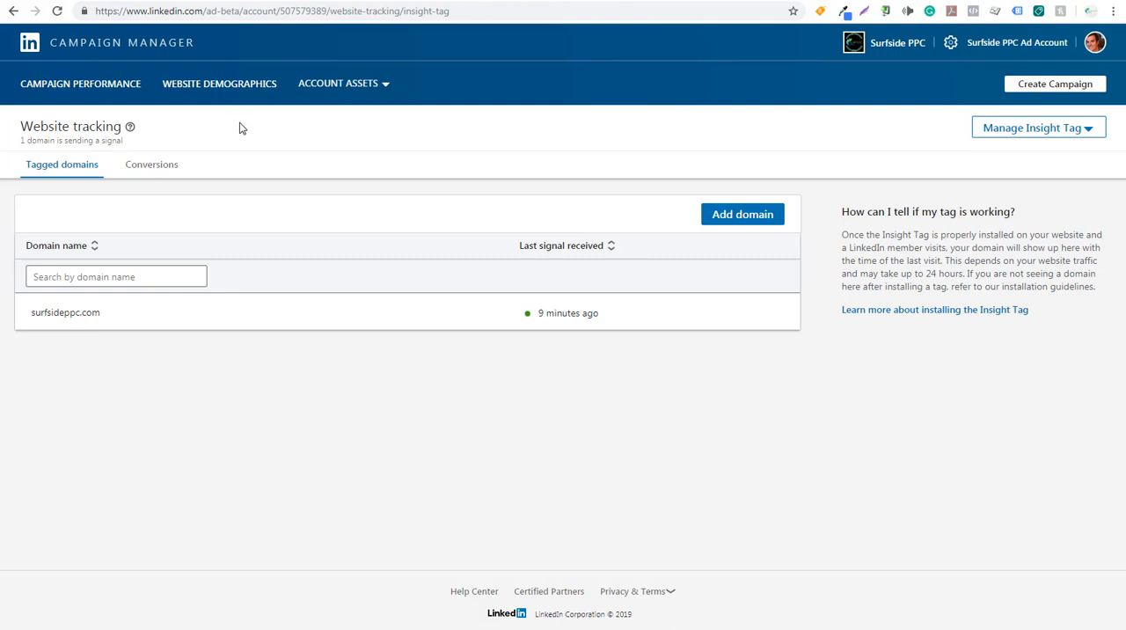
Confirm surfsideppc.com is active on Website tracking and list the account asset pages.
click(338, 83)
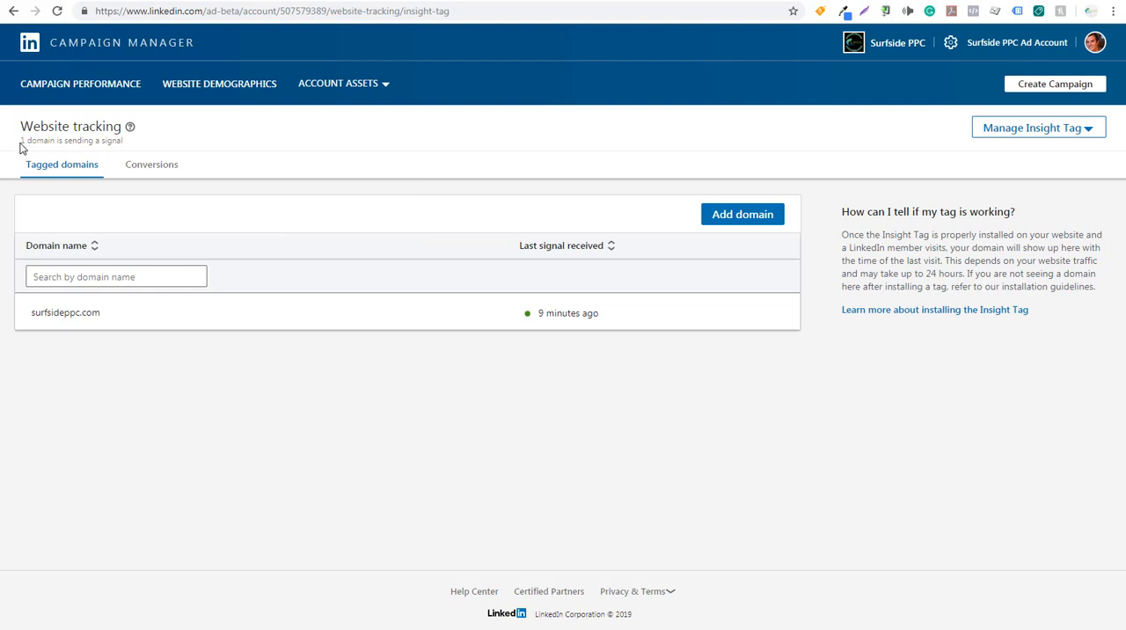
mouse_move(70, 308)
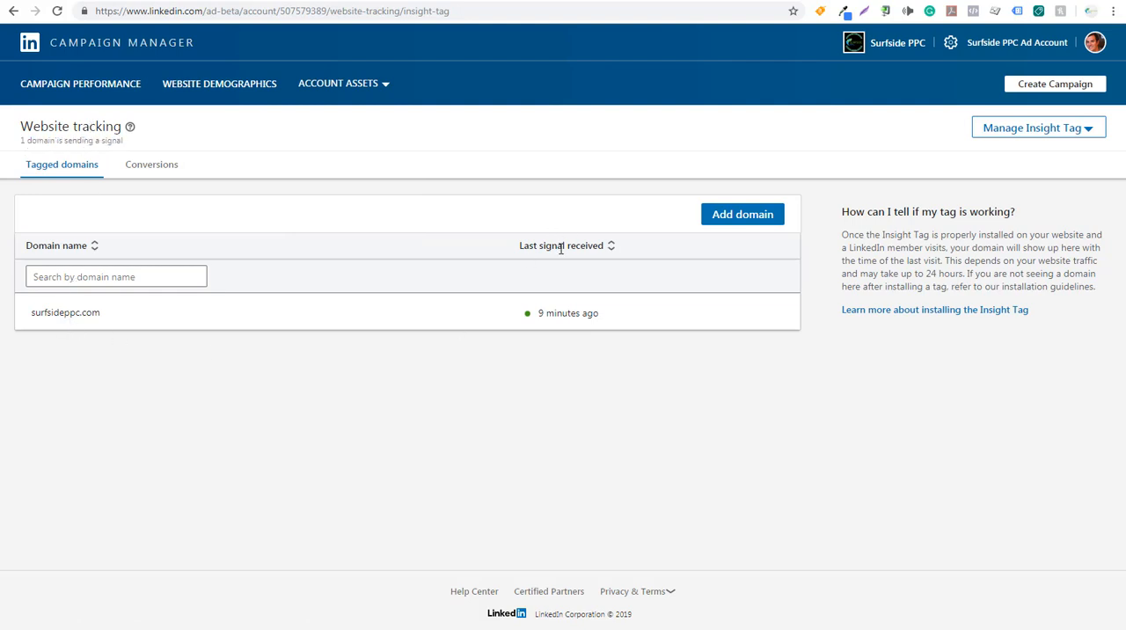
mouse_move(528, 313)
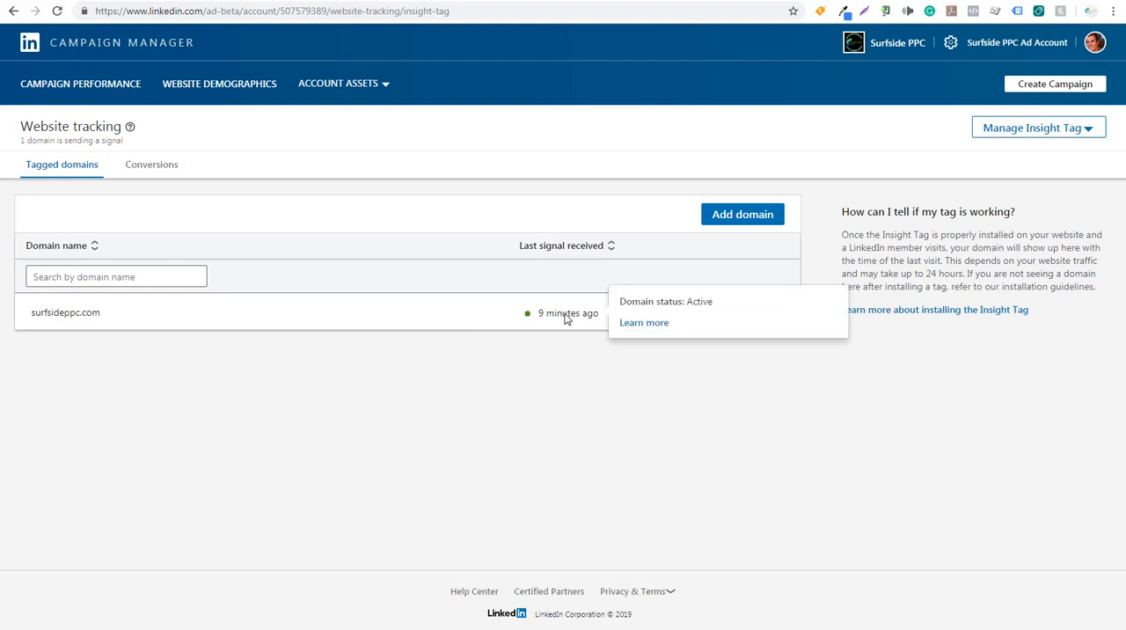
mouse_move(492, 419)
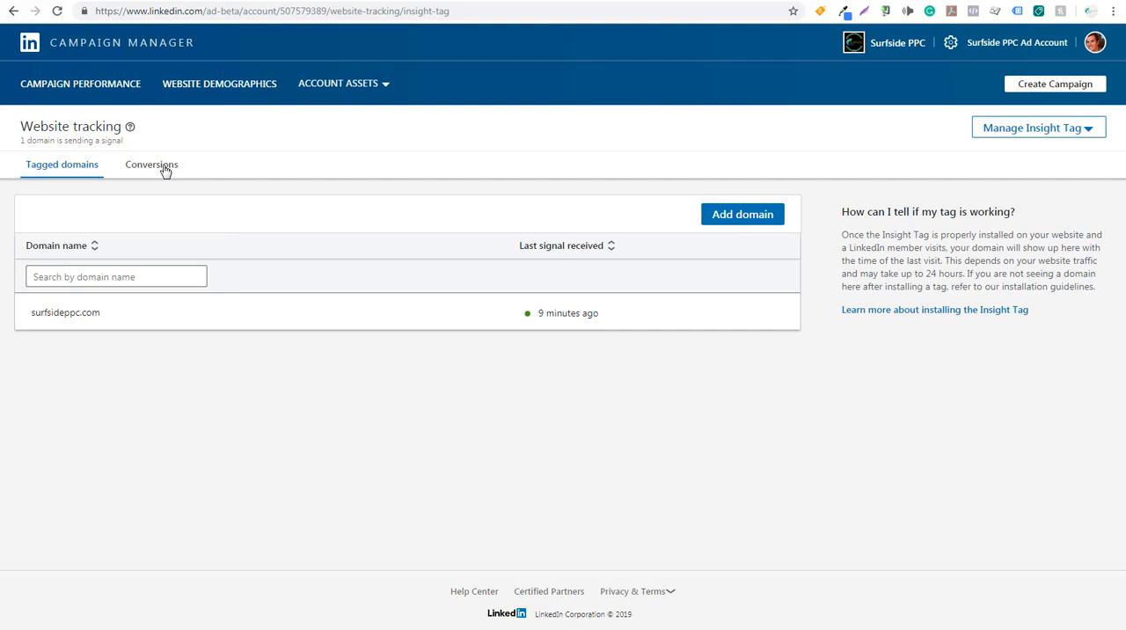
mouse_move(302, 178)
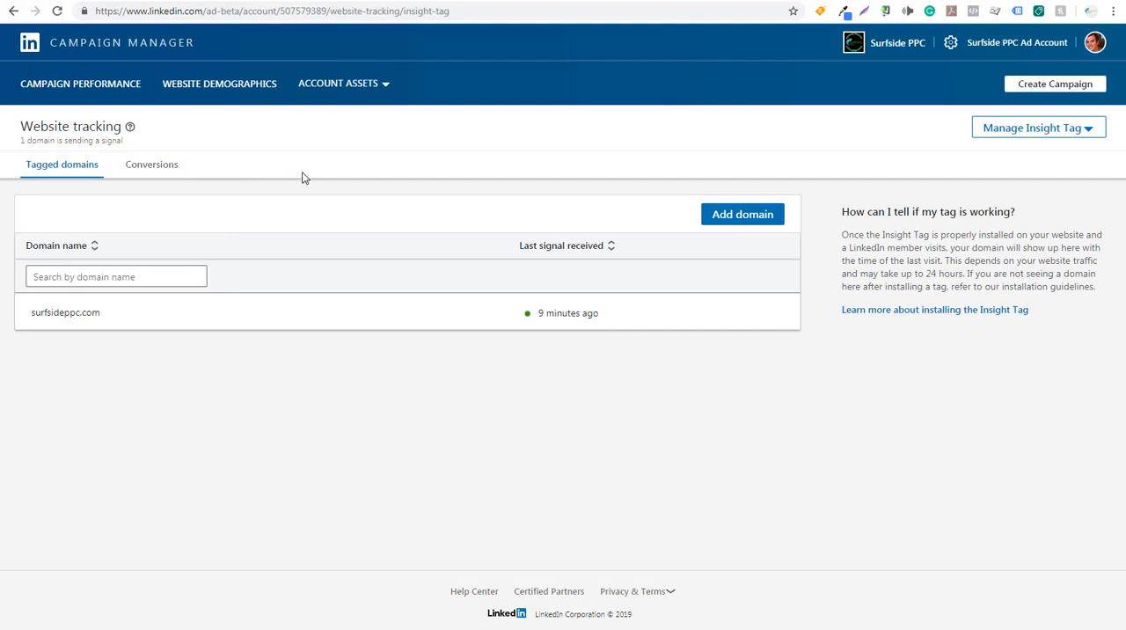
mouse_move(341, 155)
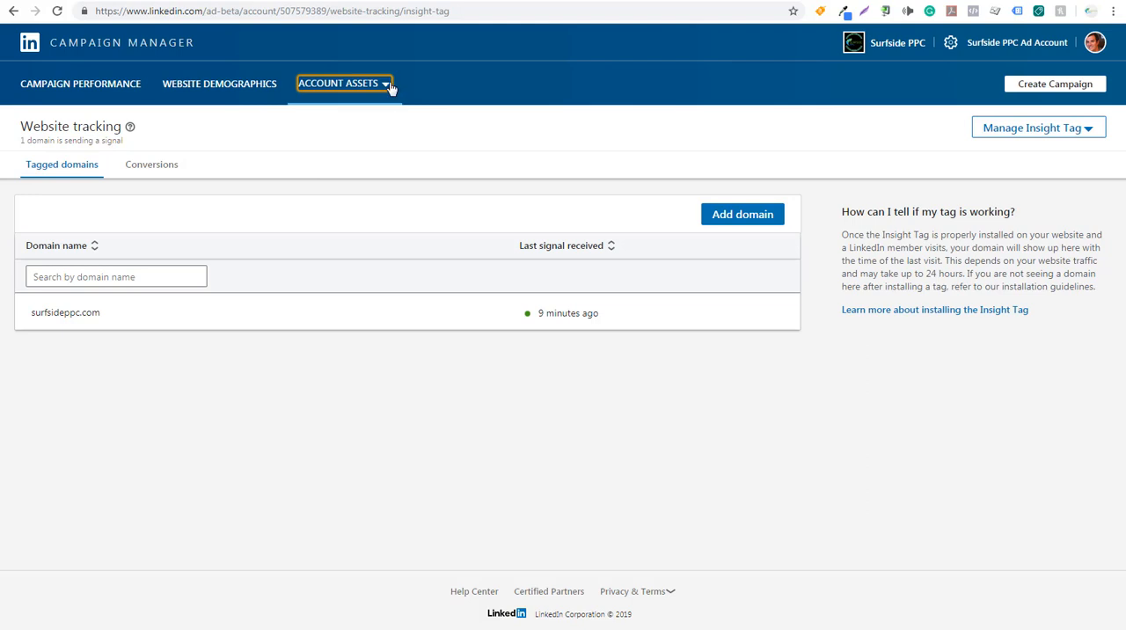
click(343, 83)
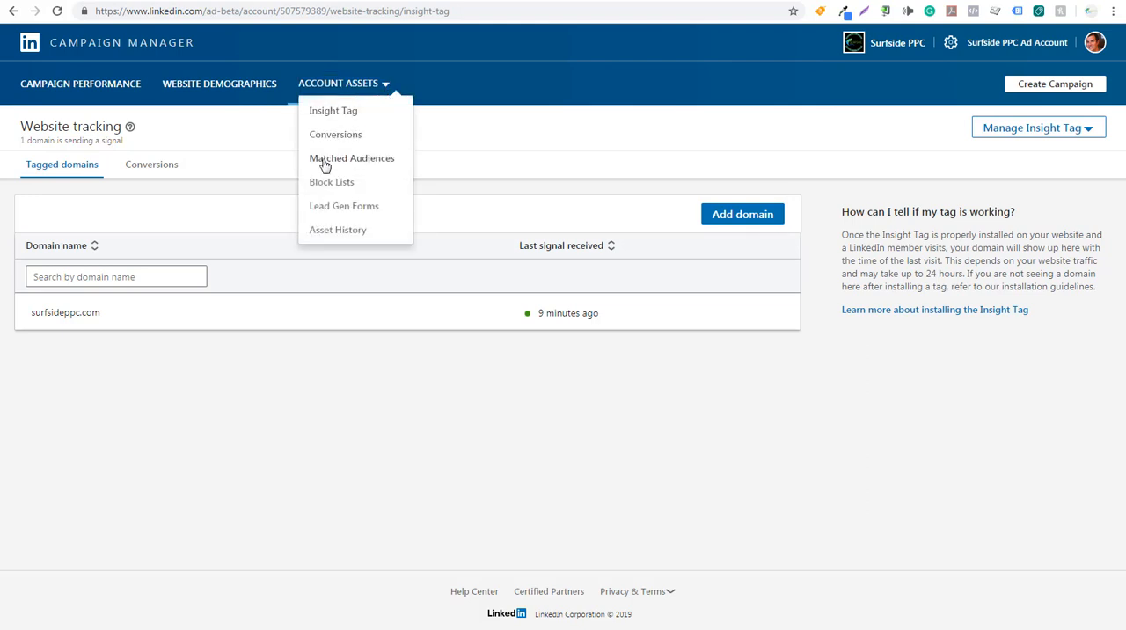
mouse_move(342, 166)
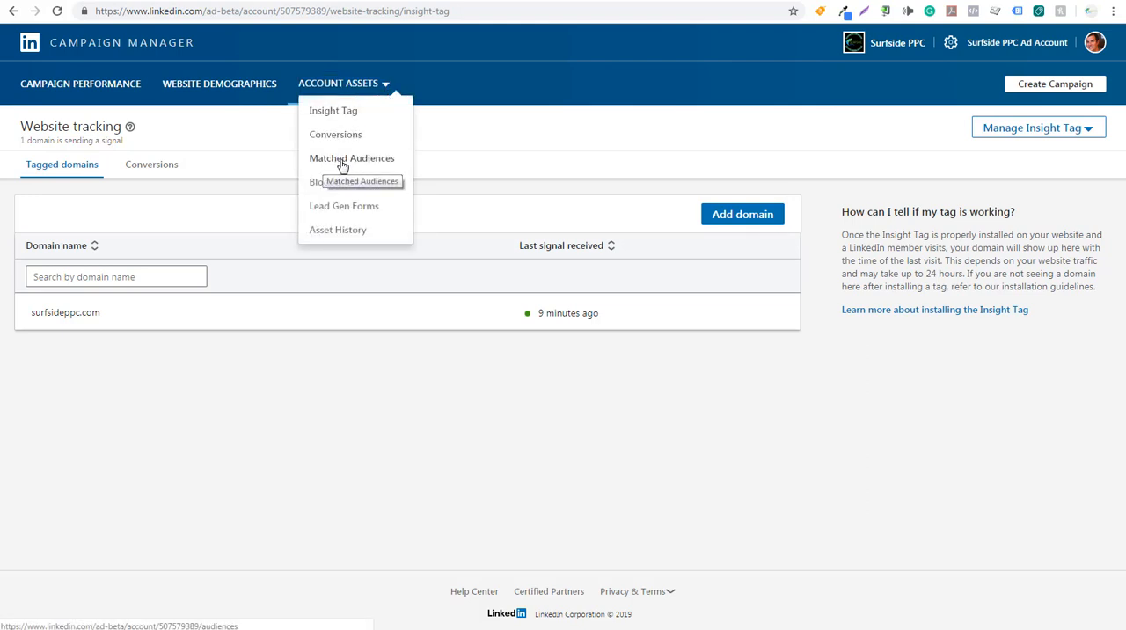